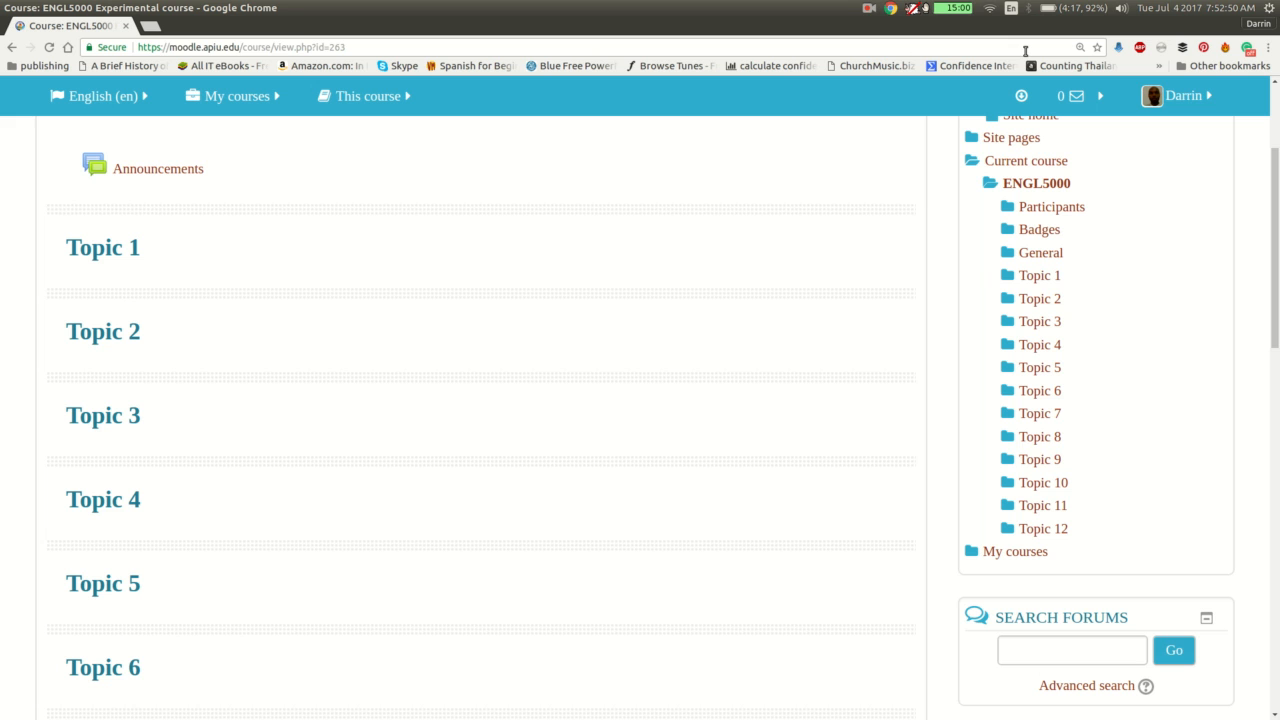
# - Go to the ENGL5000 Experimental course's Question bank from Course administration
pyautogui.scroll(-3)
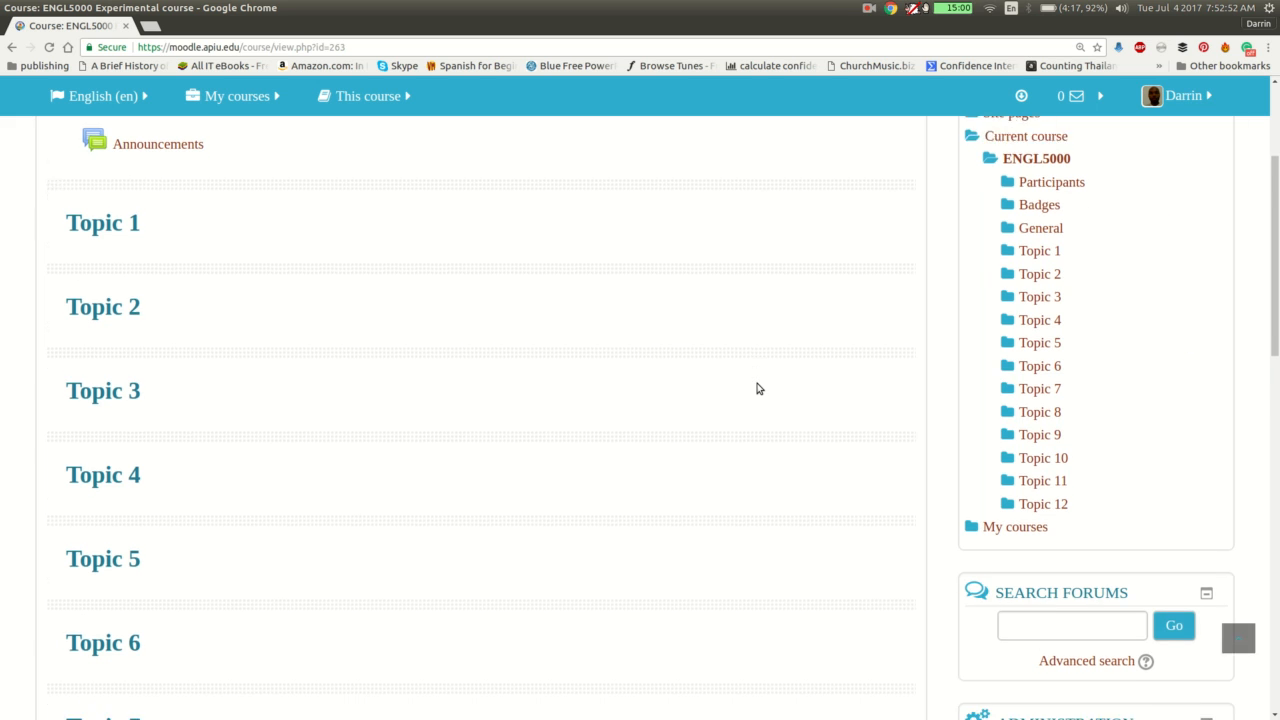
pyautogui.scroll(-3)
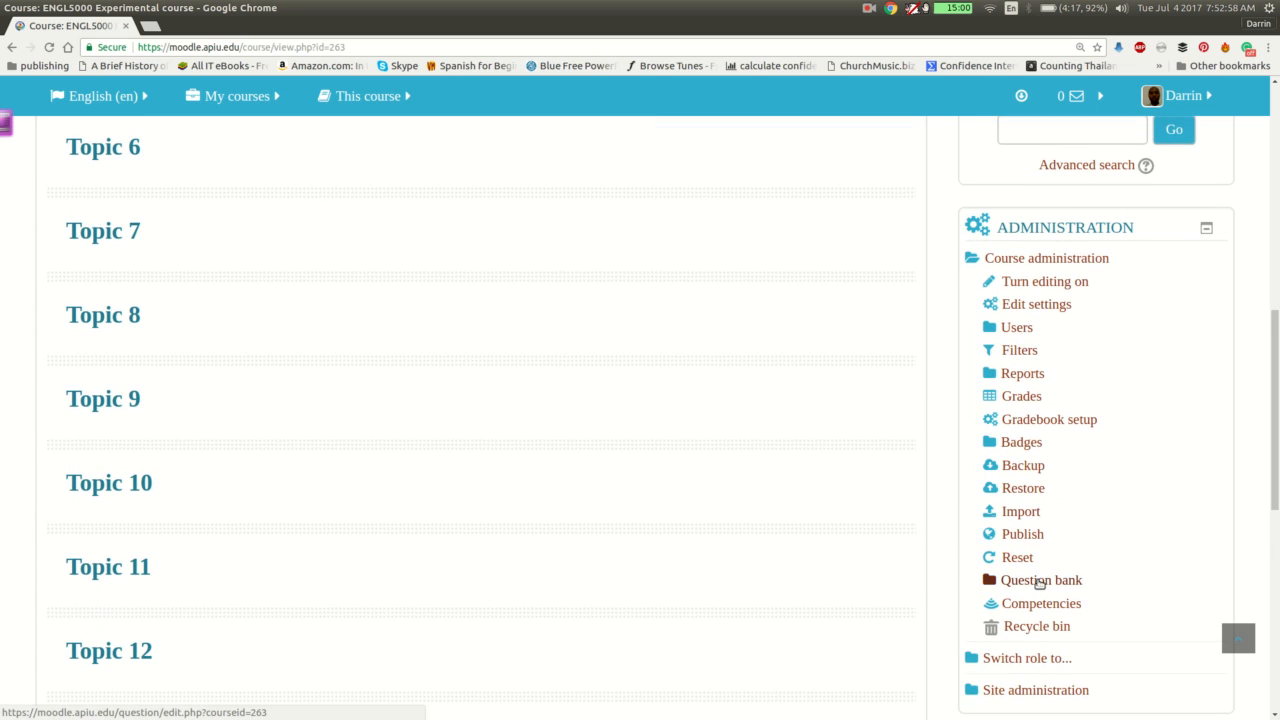
pyautogui.click(1040, 580)
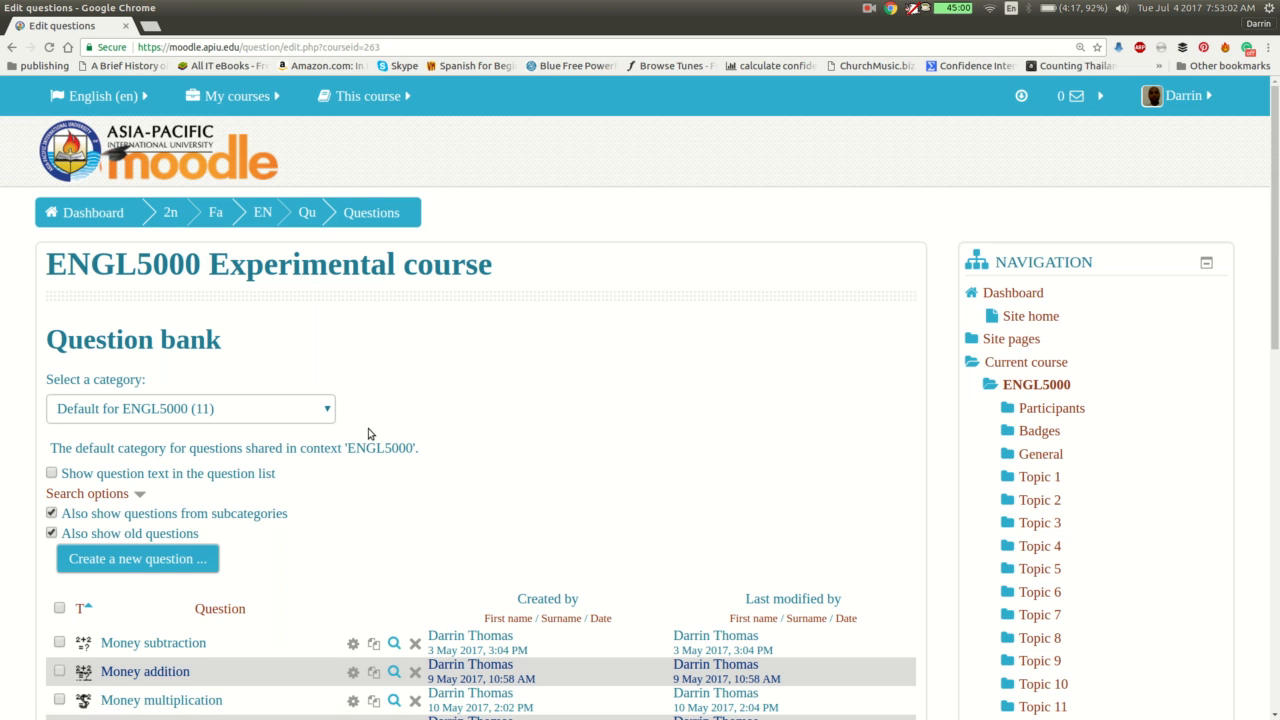
pyautogui.scroll(-3)
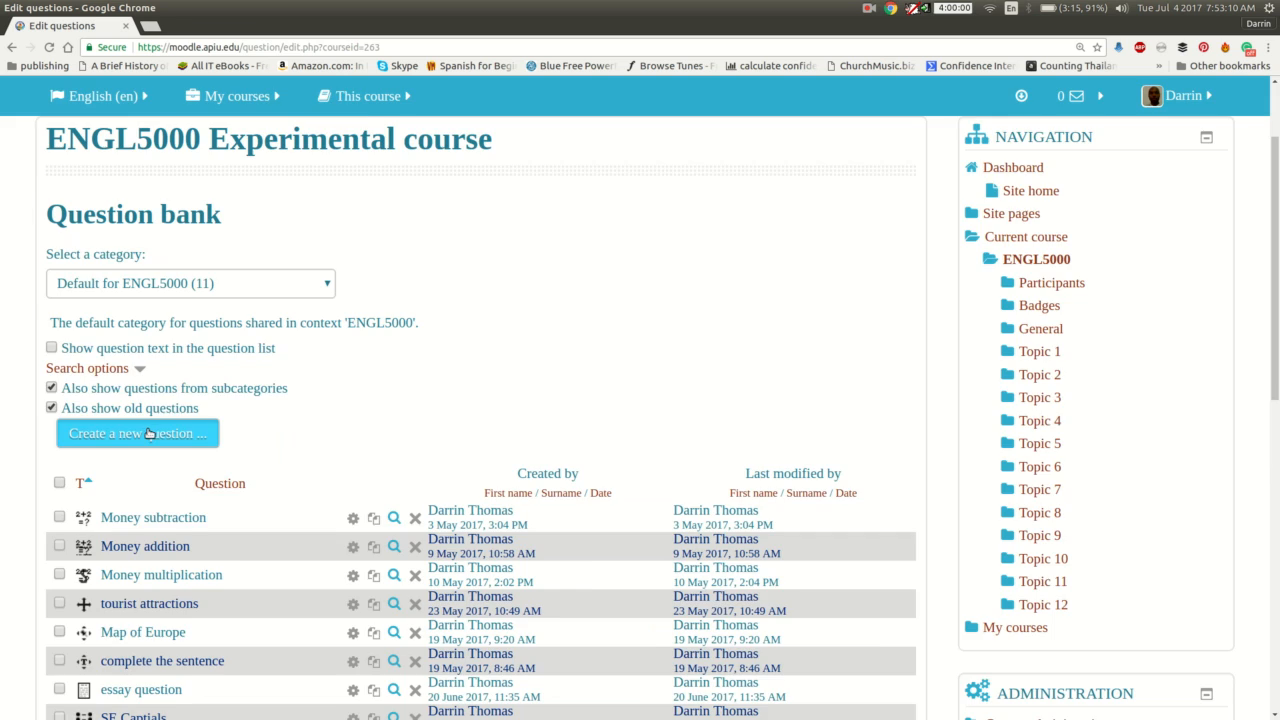
# - Begin creating a new question and choose Essay as its type
pyautogui.click(136, 432)
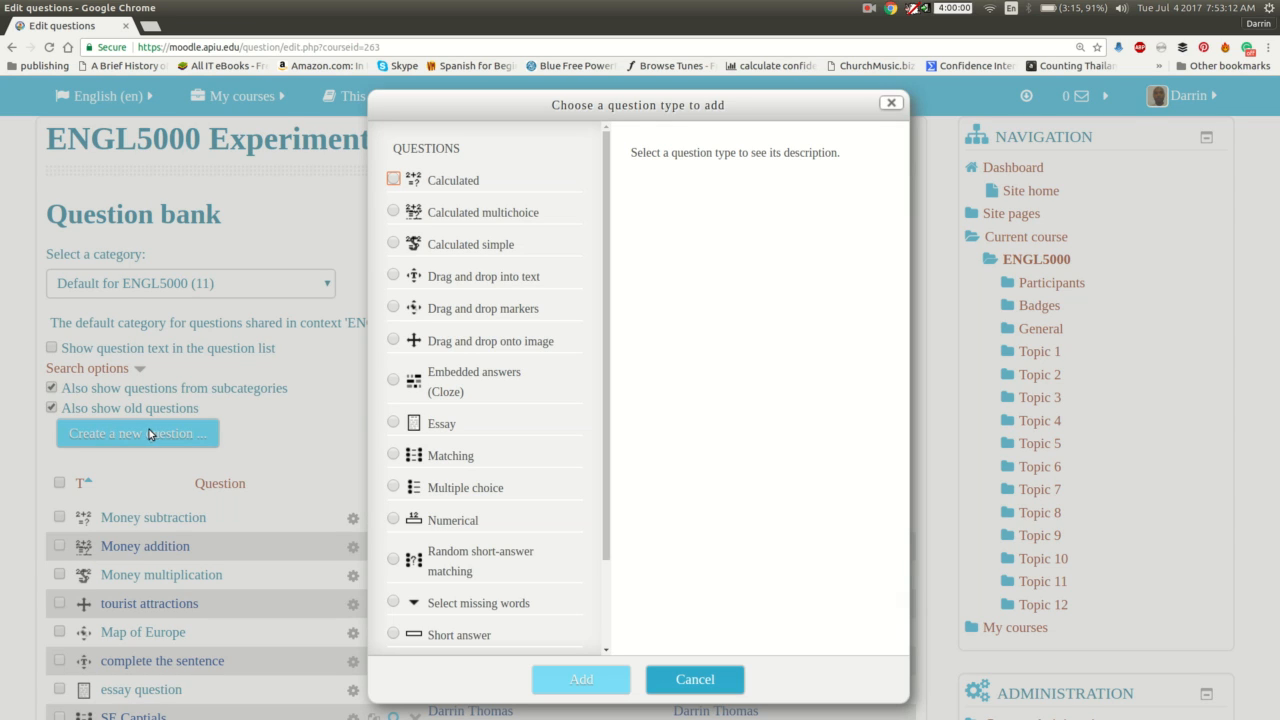
pyautogui.click(392, 422)
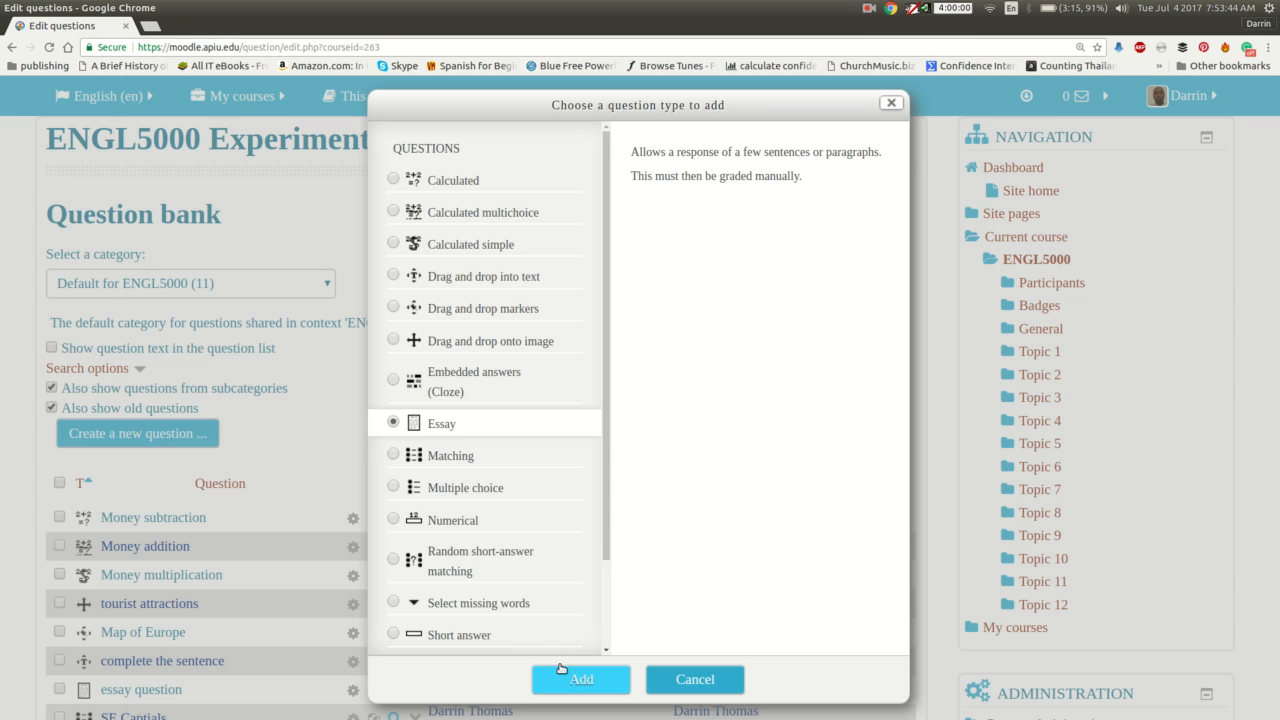
# - Add the Essay question and name it 'essay example'
pyautogui.click(580, 680)
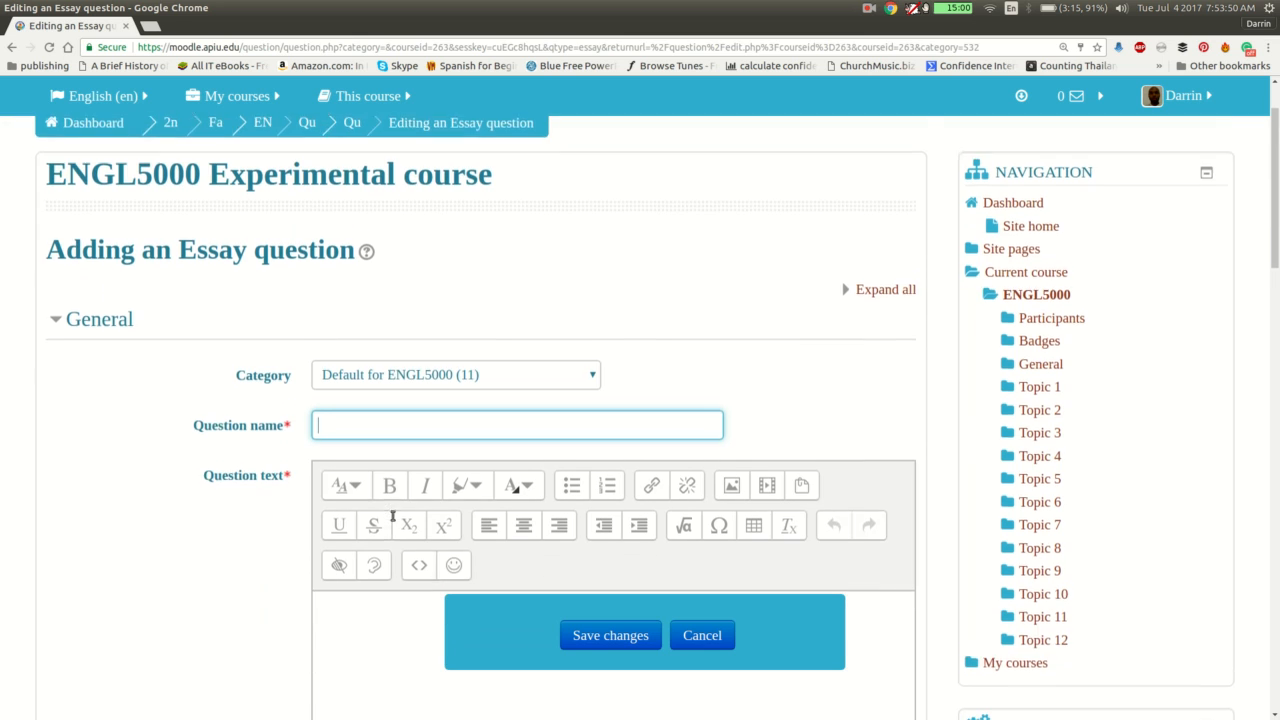
pyautogui.scroll(-3)
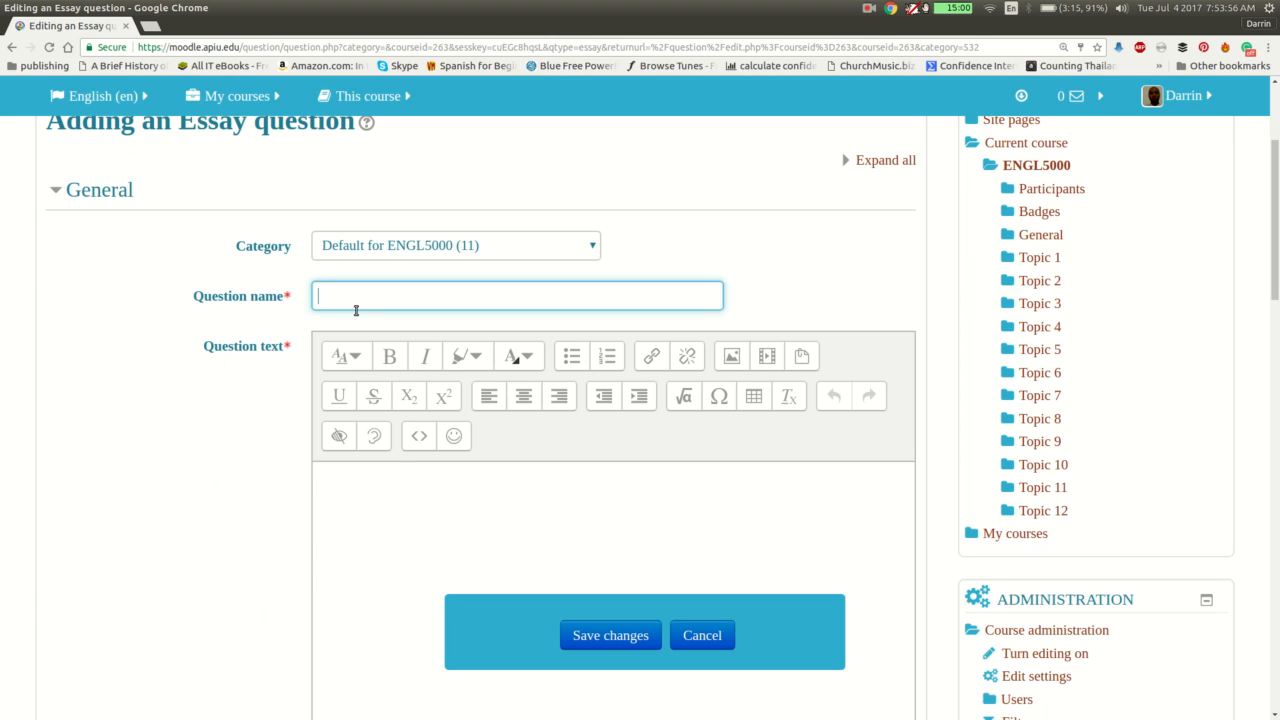
pyautogui.write('essay examo')
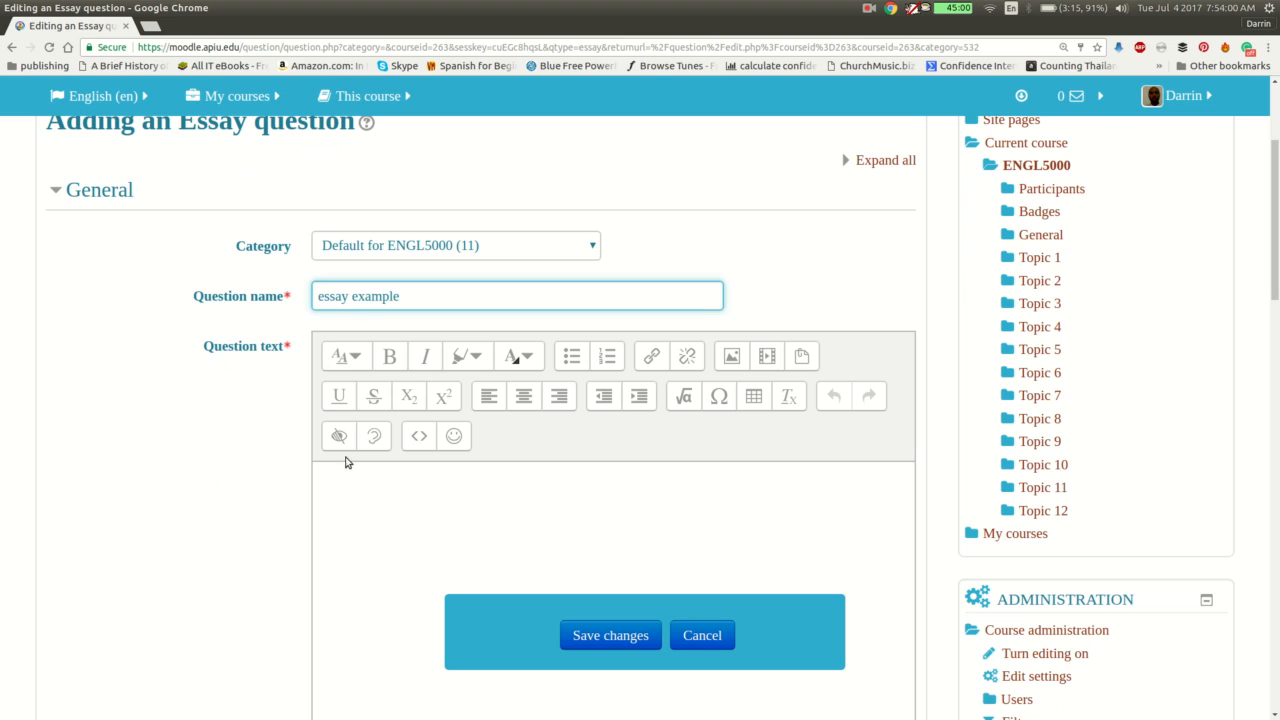
# - Write the question text 'In your opinion, what is learning?' in the editor
pyautogui.write('In youer')
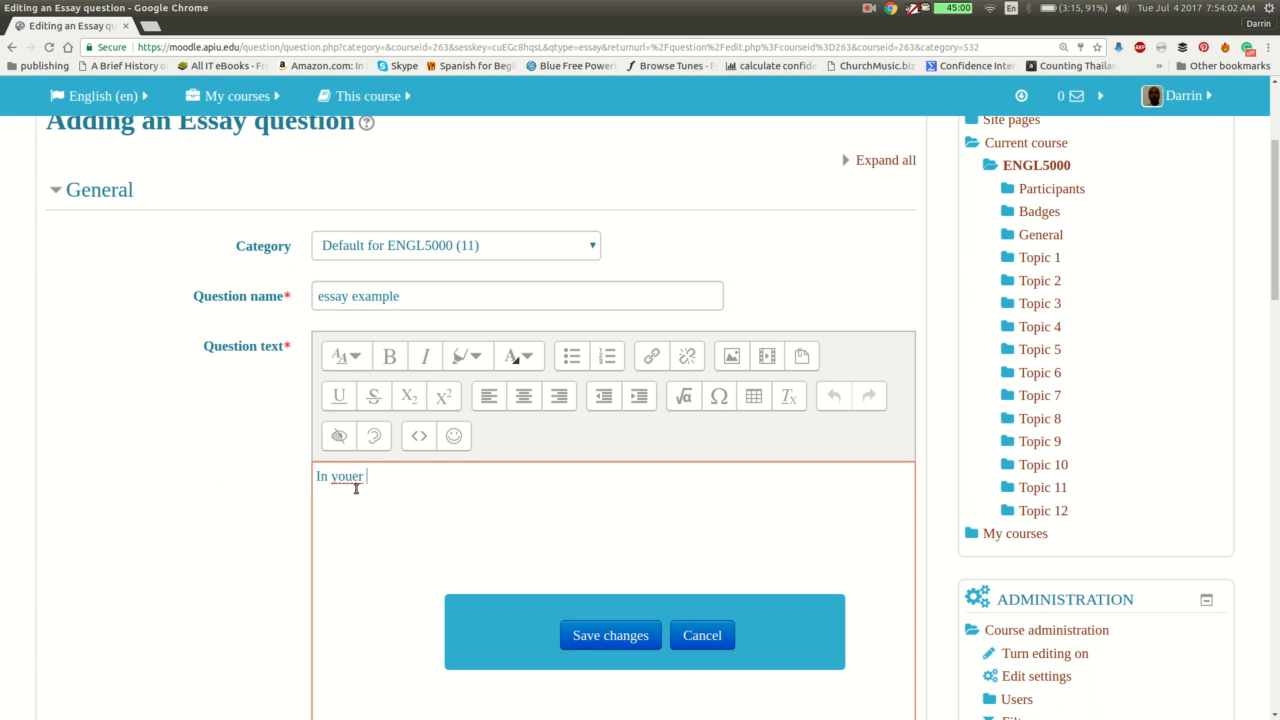
pyautogui.press('BackSpace')
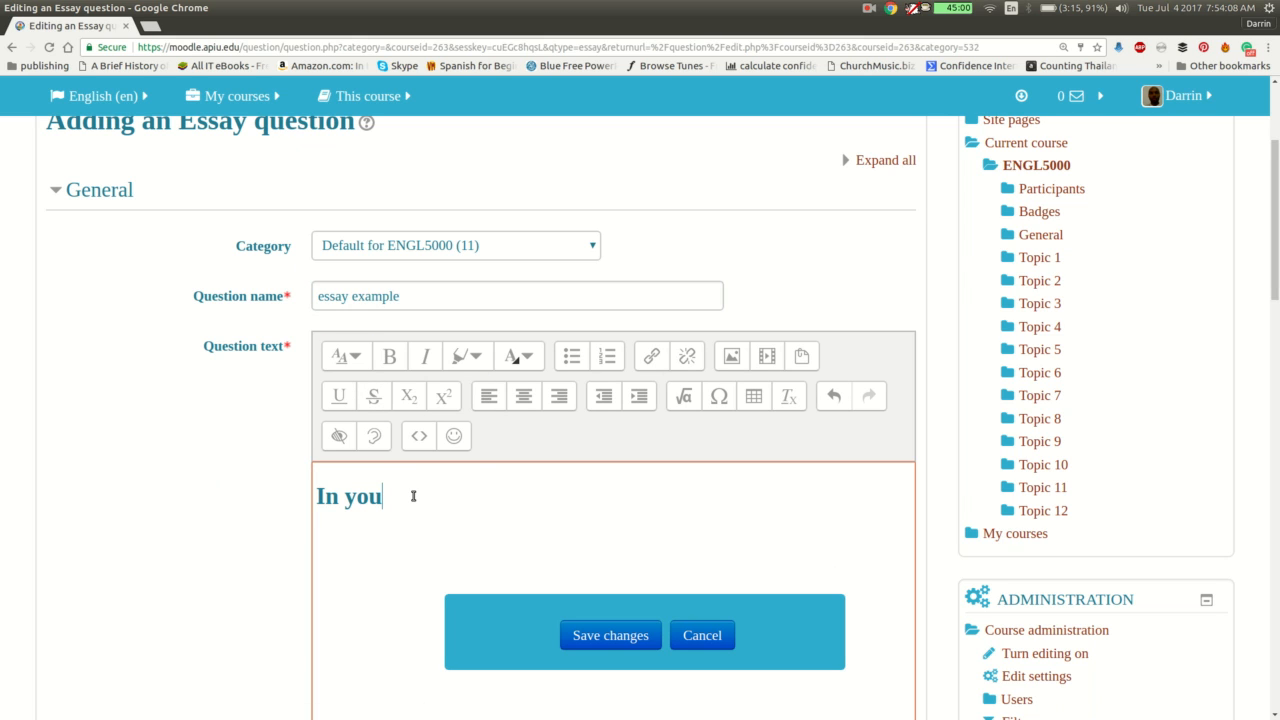
pyautogui.write('r opinion')
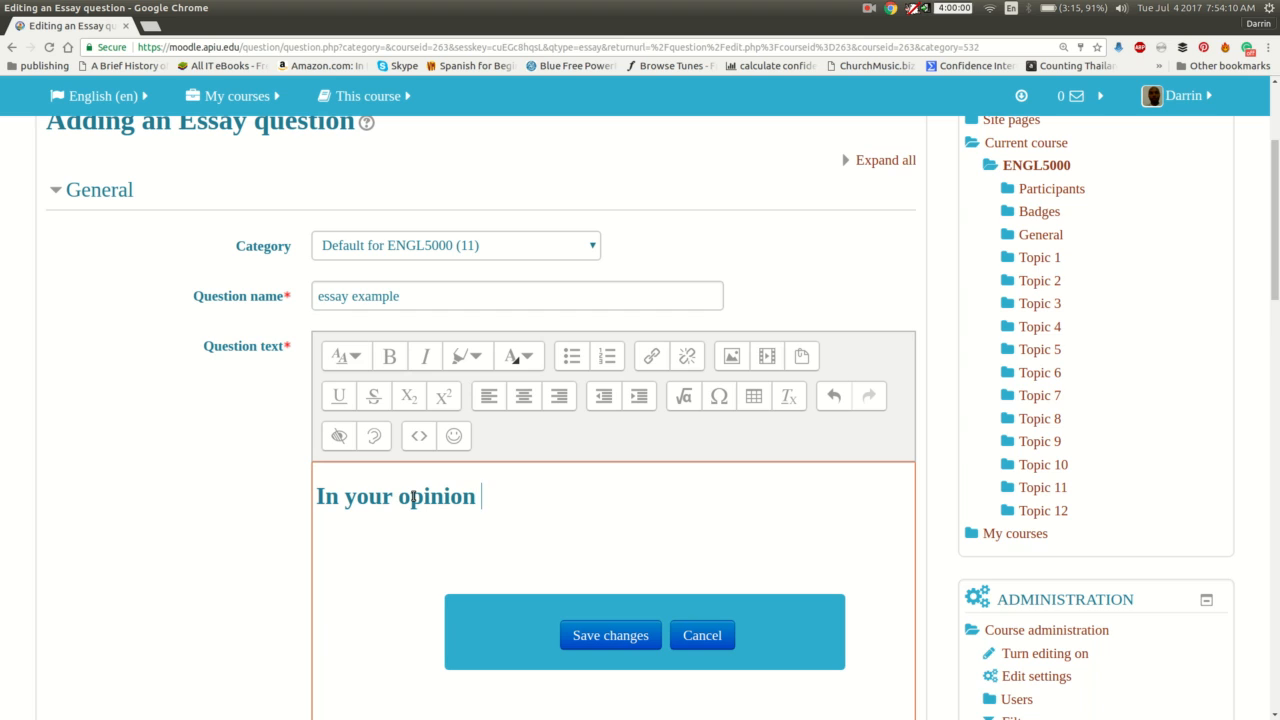
pyautogui.write(', what i')
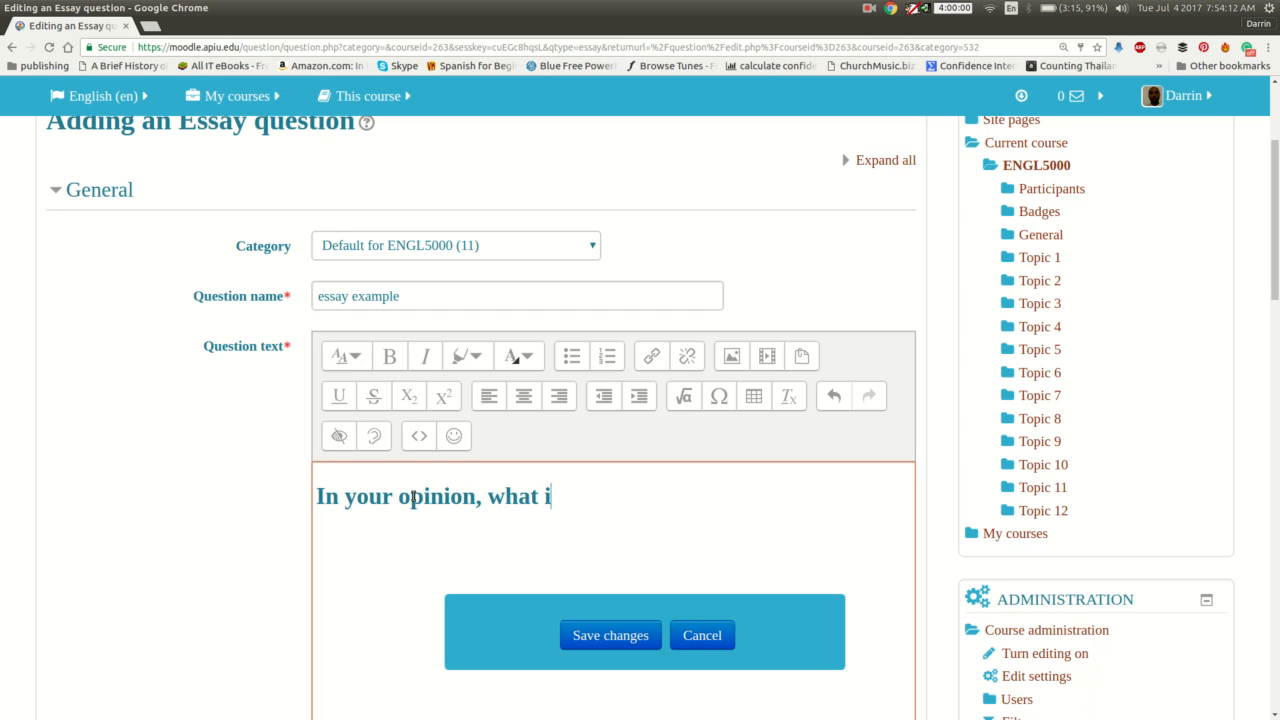
pyautogui.write('s learning')
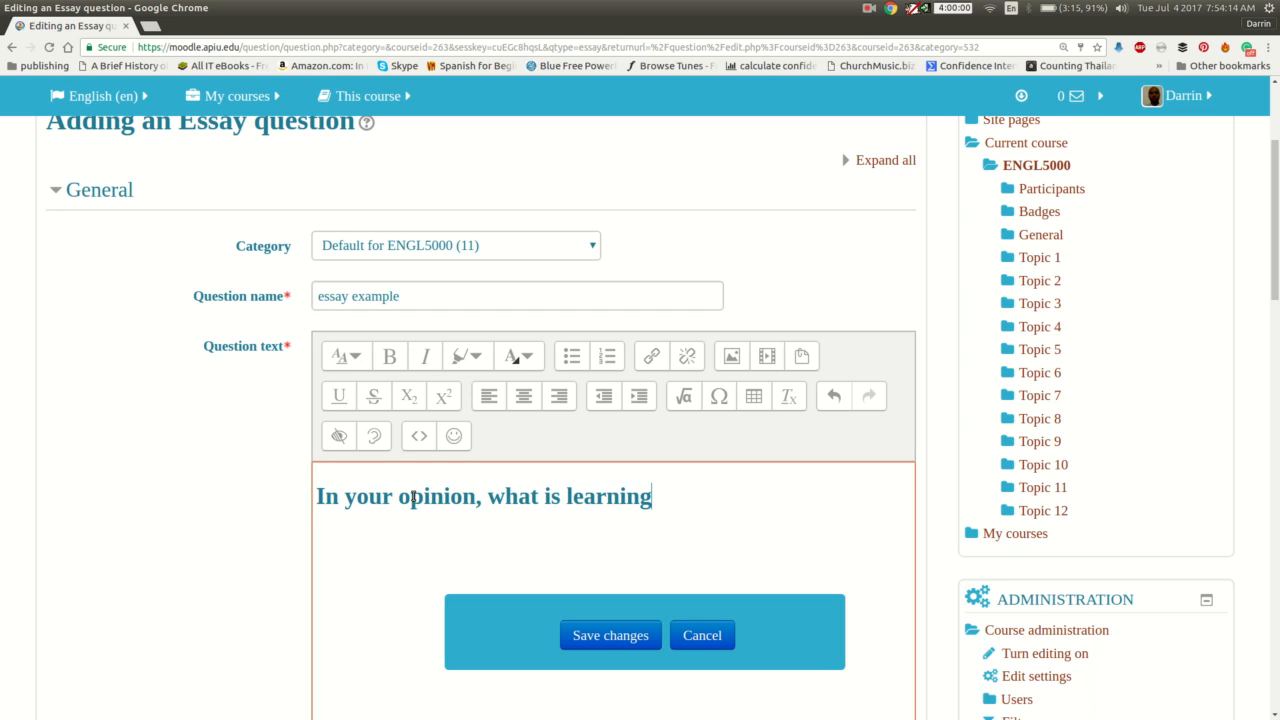
pyautogui.write('?')
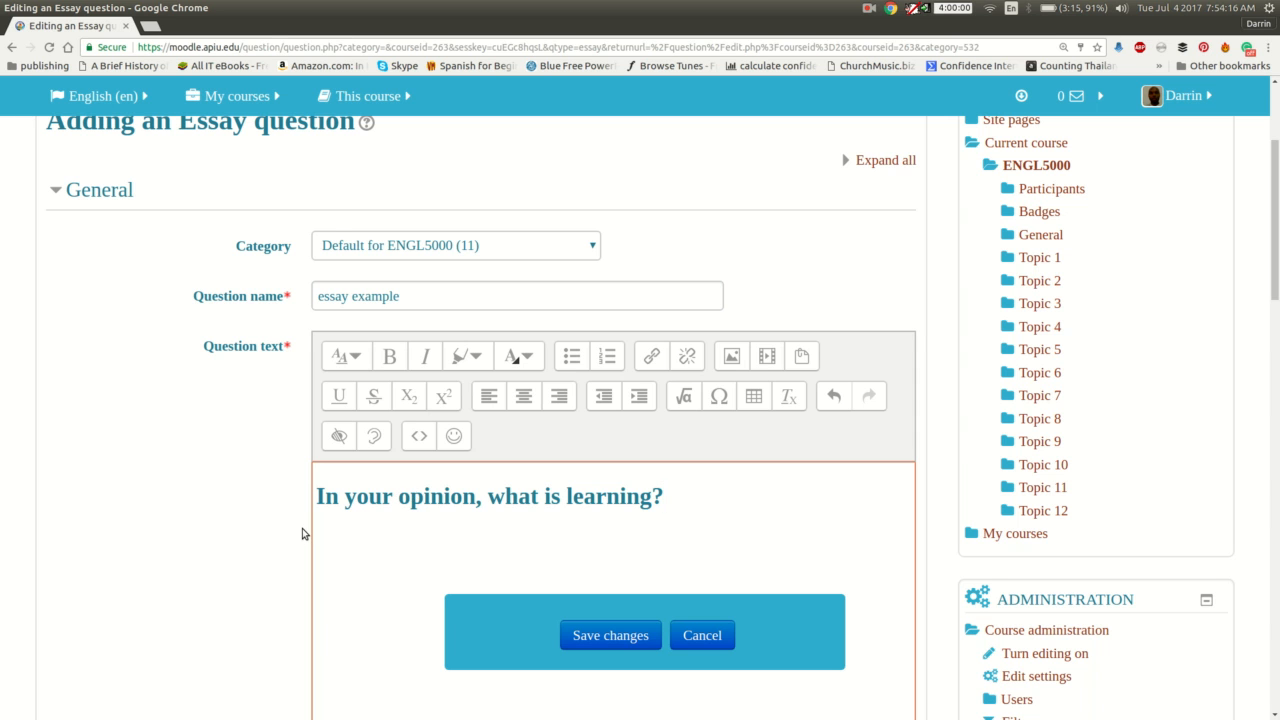
pyautogui.scroll(-3)
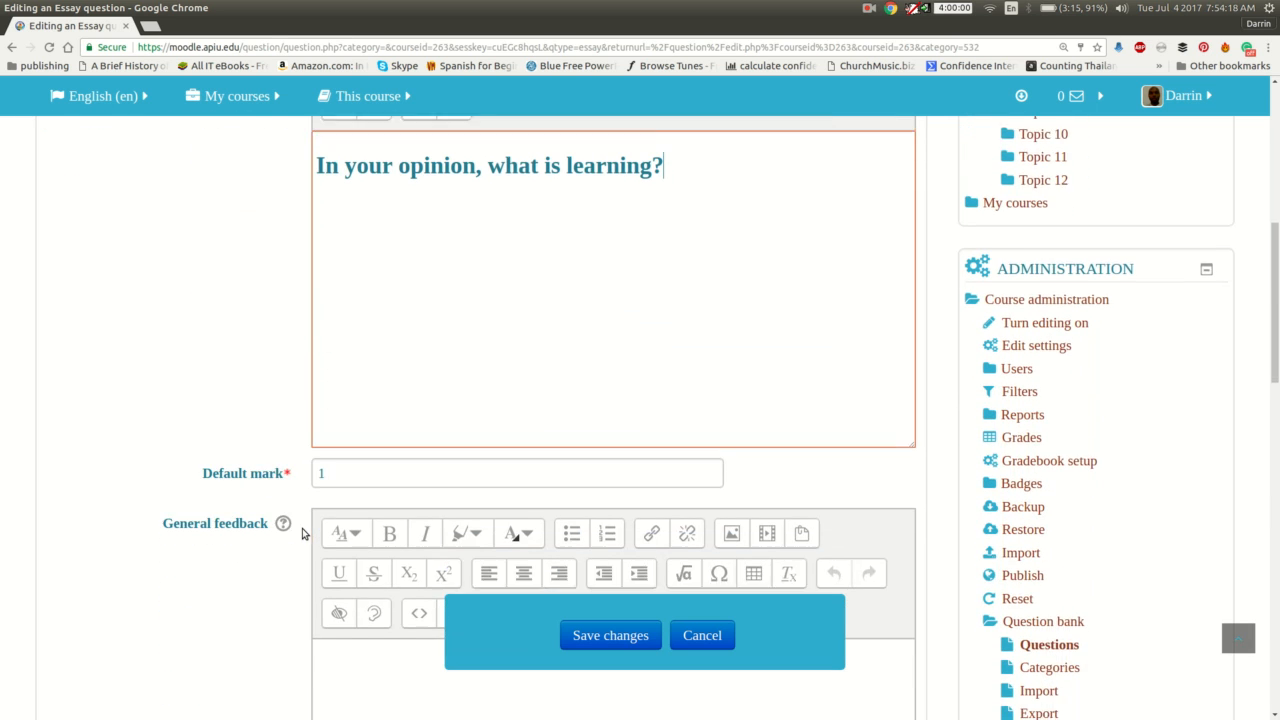
pyautogui.scroll(-3)
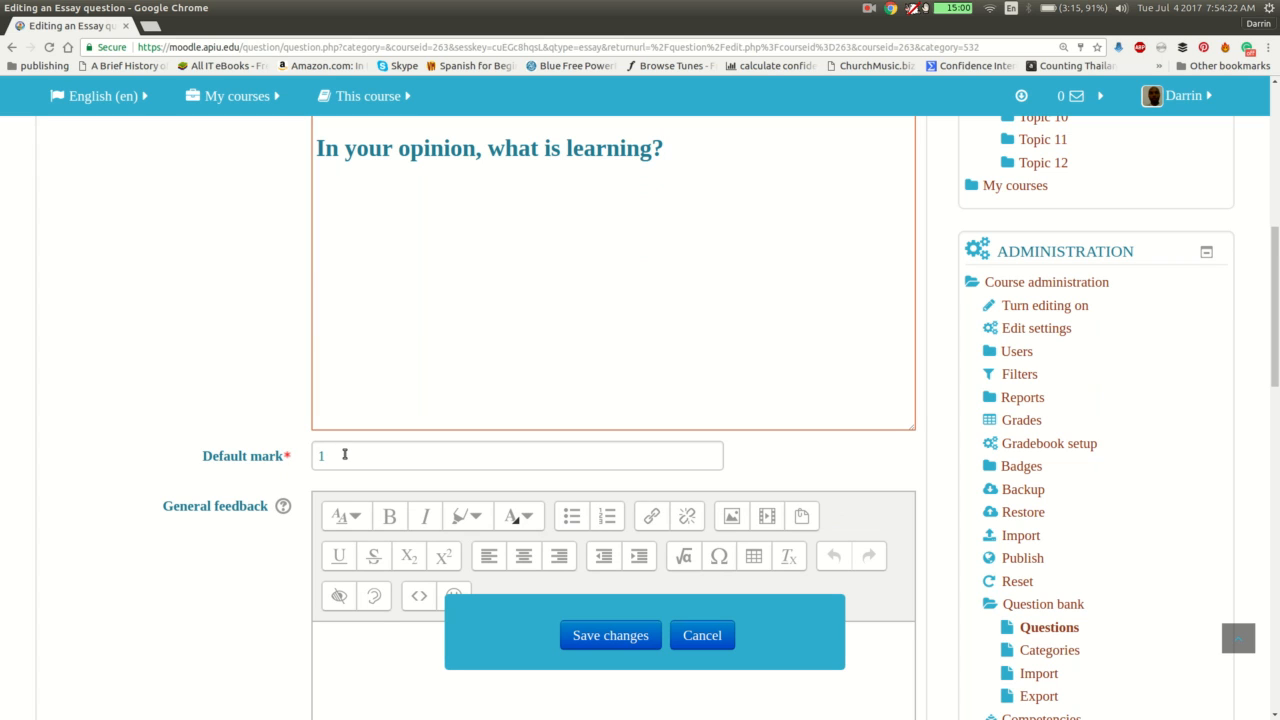
pyautogui.click(662, 148)
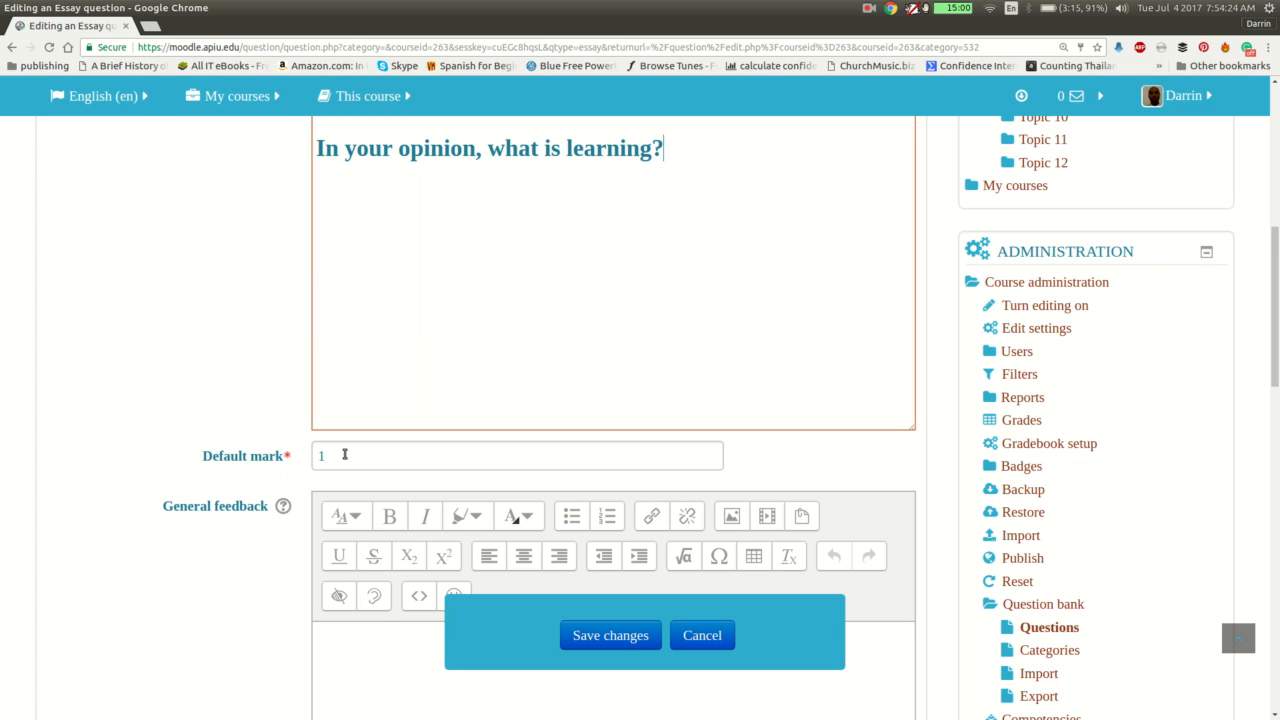
pyautogui.scroll(-3)
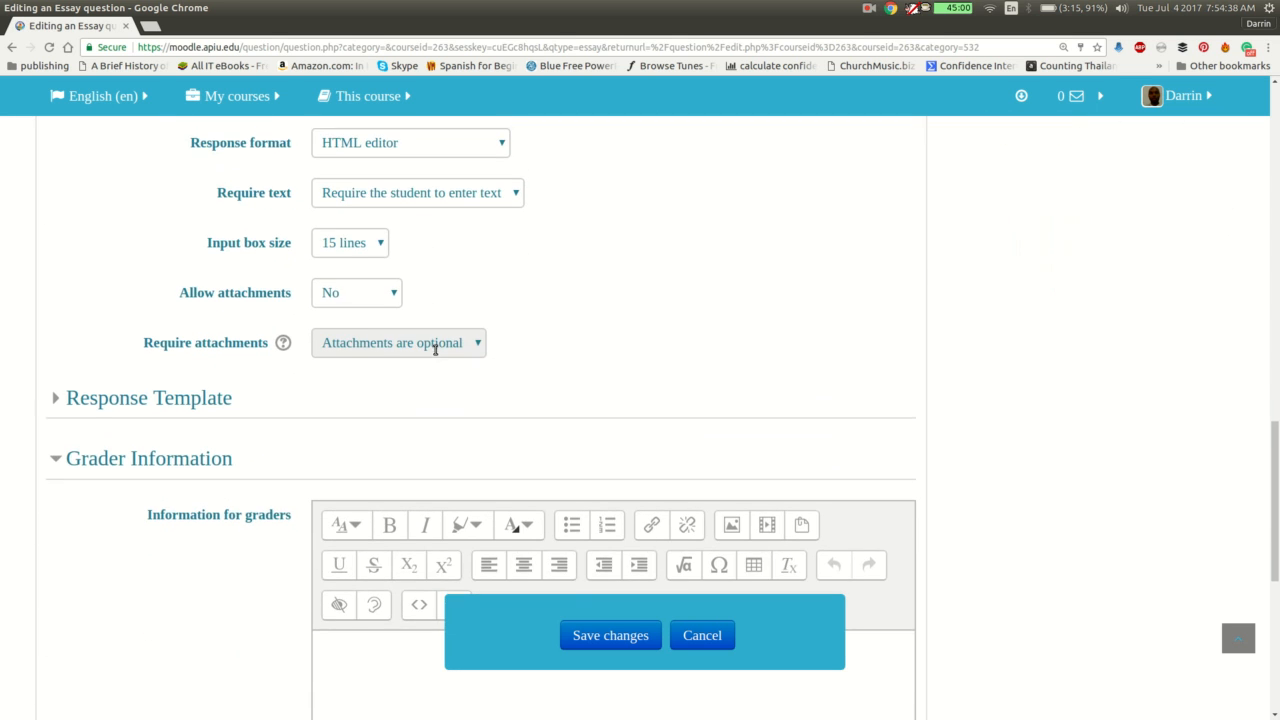
pyautogui.scroll(-3)
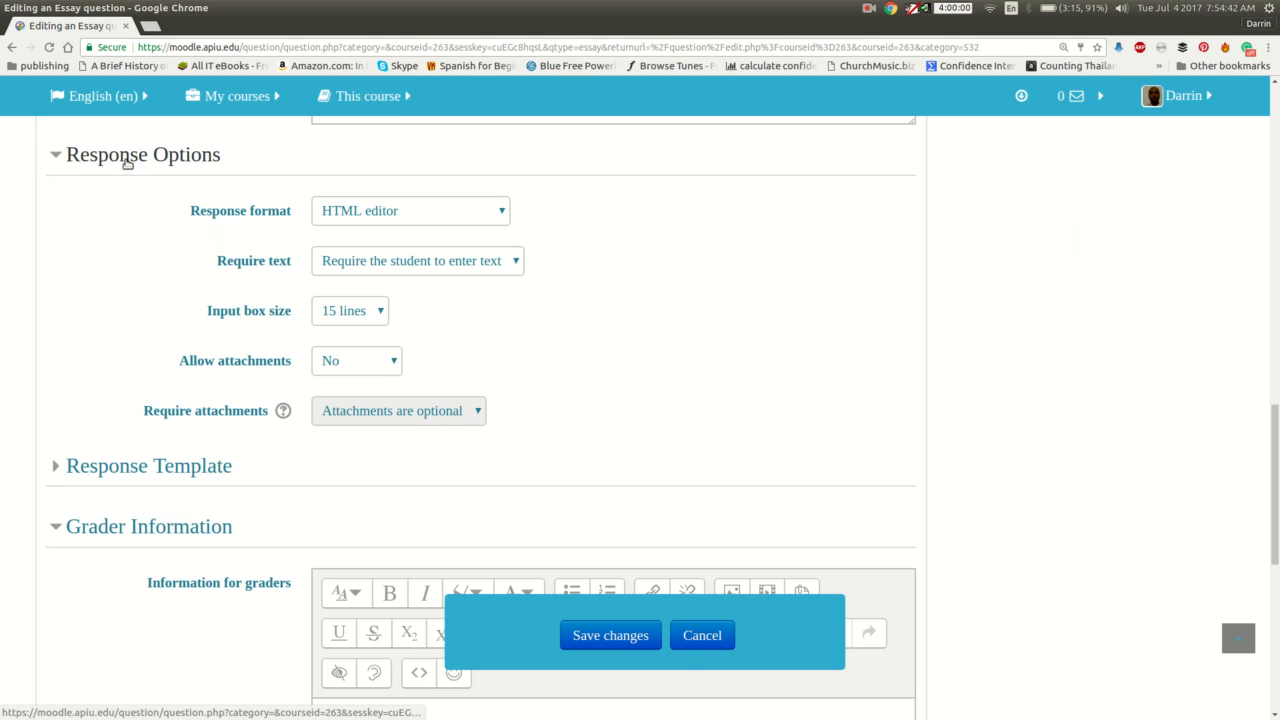
pyautogui.moveTo(208, 188)
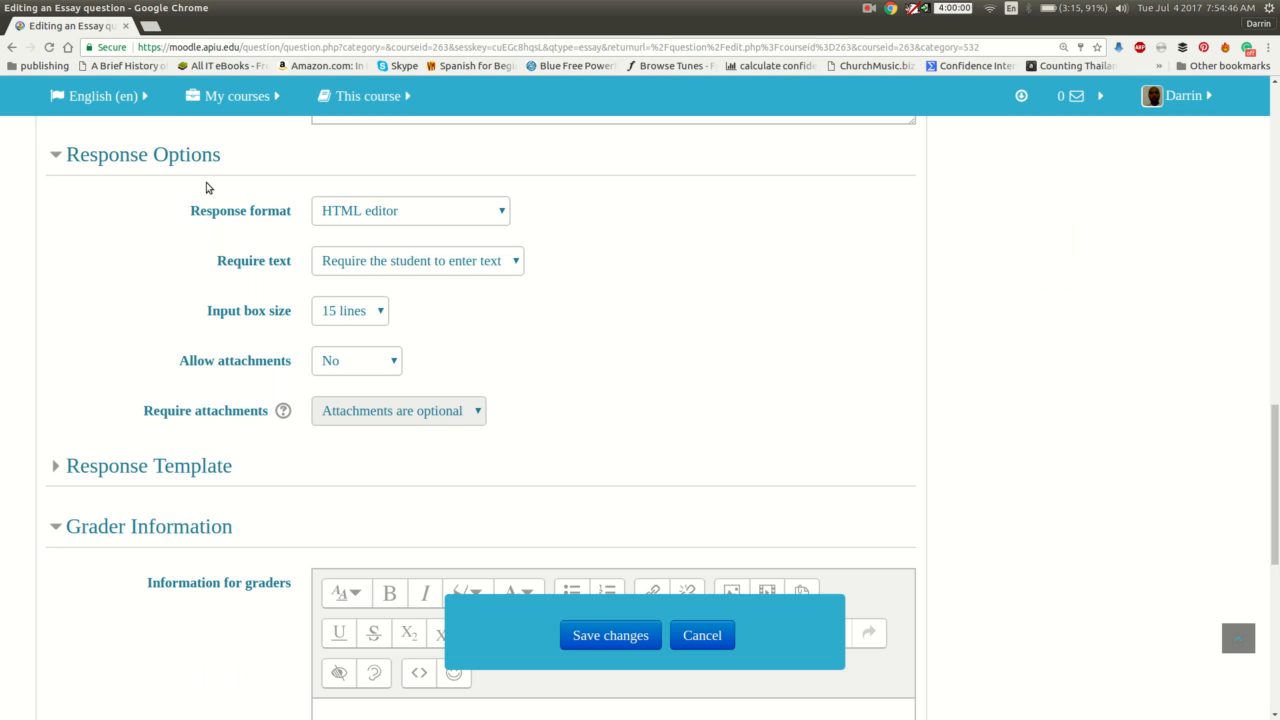
pyautogui.moveTo(354, 212)
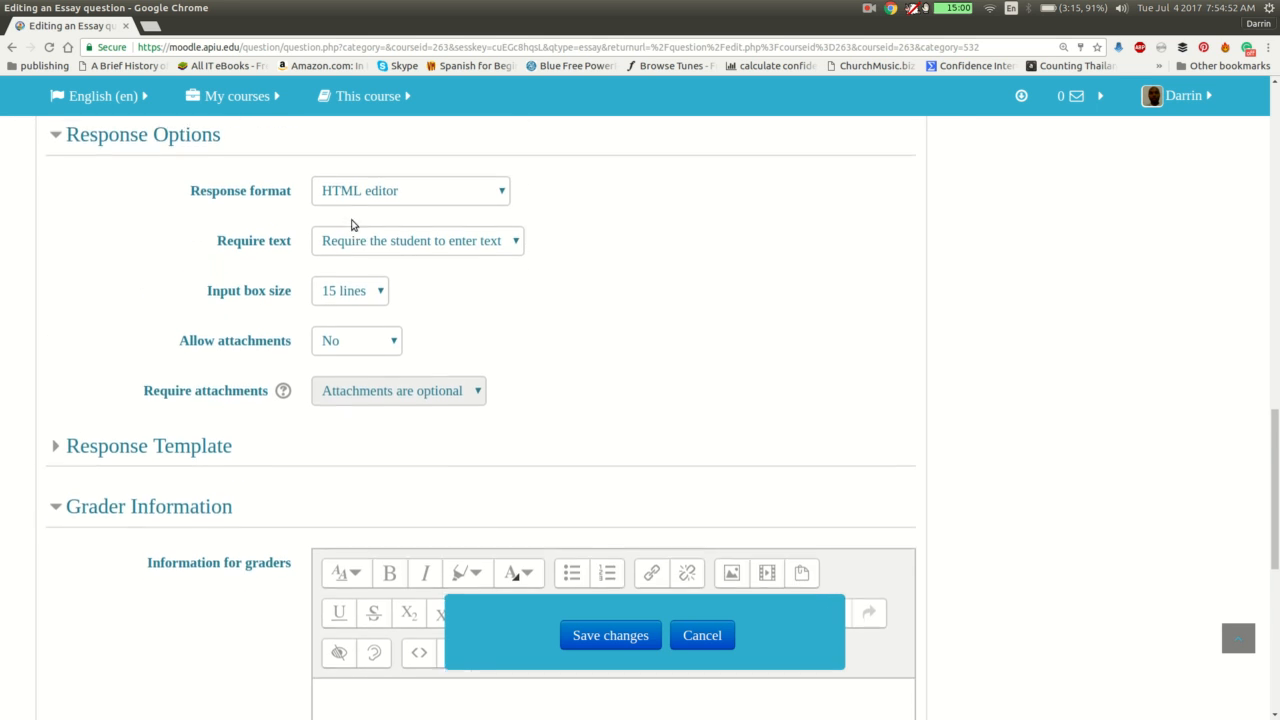
pyautogui.scroll(-3)
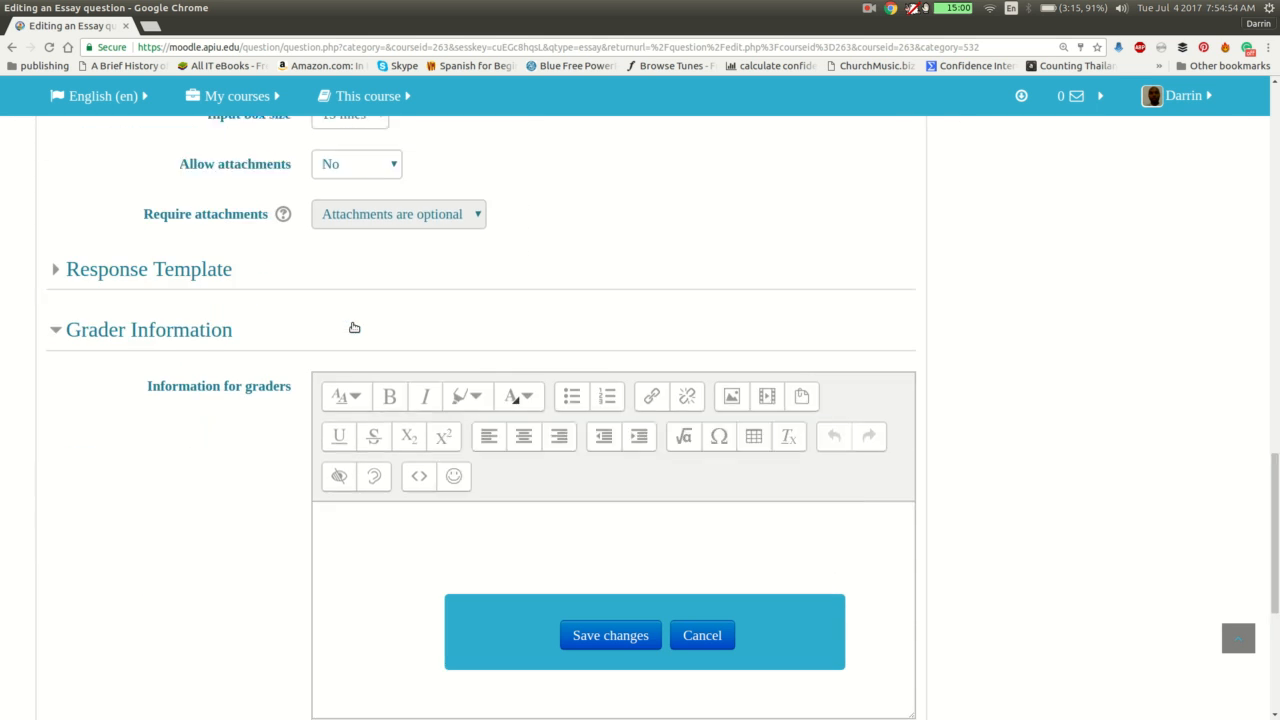
pyautogui.scroll(-3)
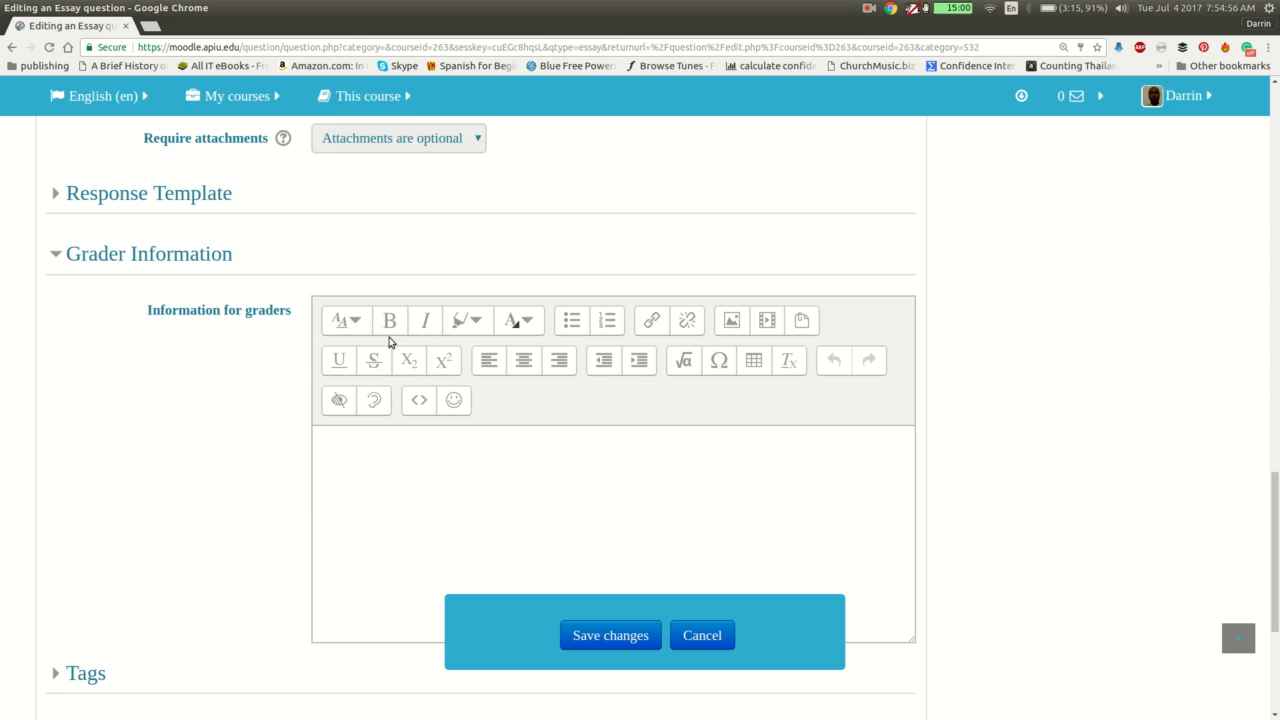
pyautogui.moveTo(436, 332)
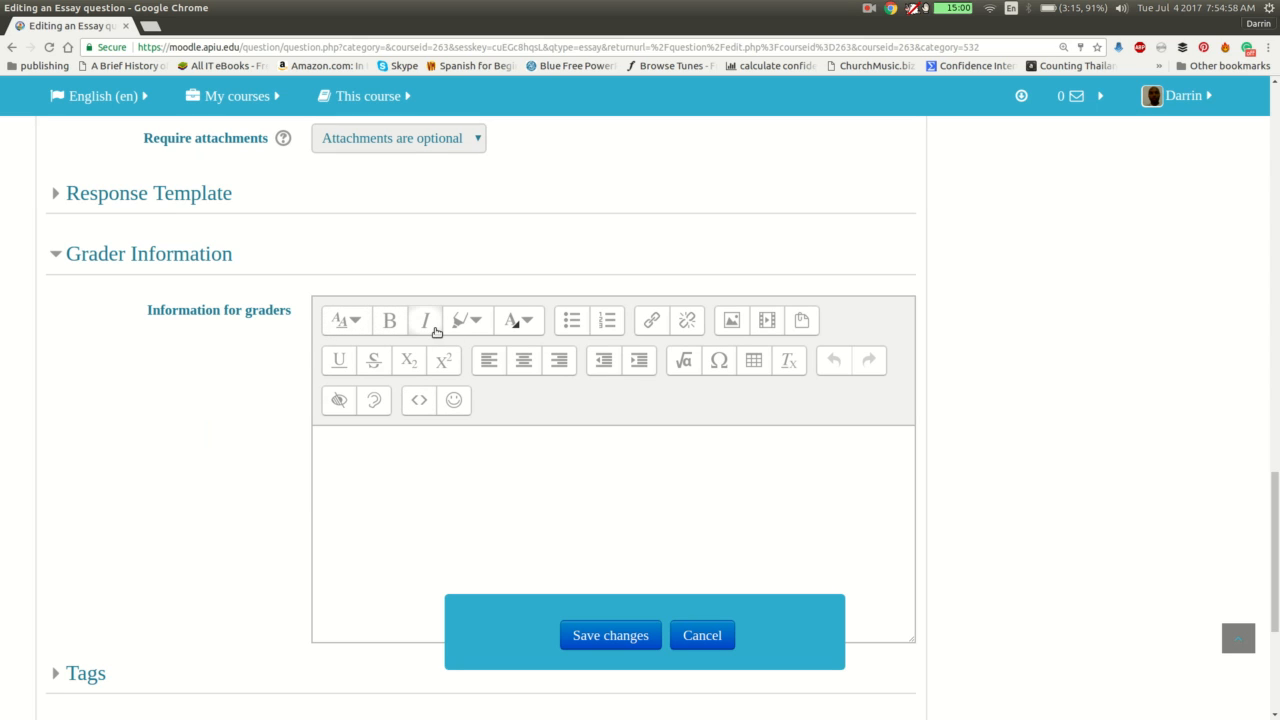
pyautogui.moveTo(476, 374)
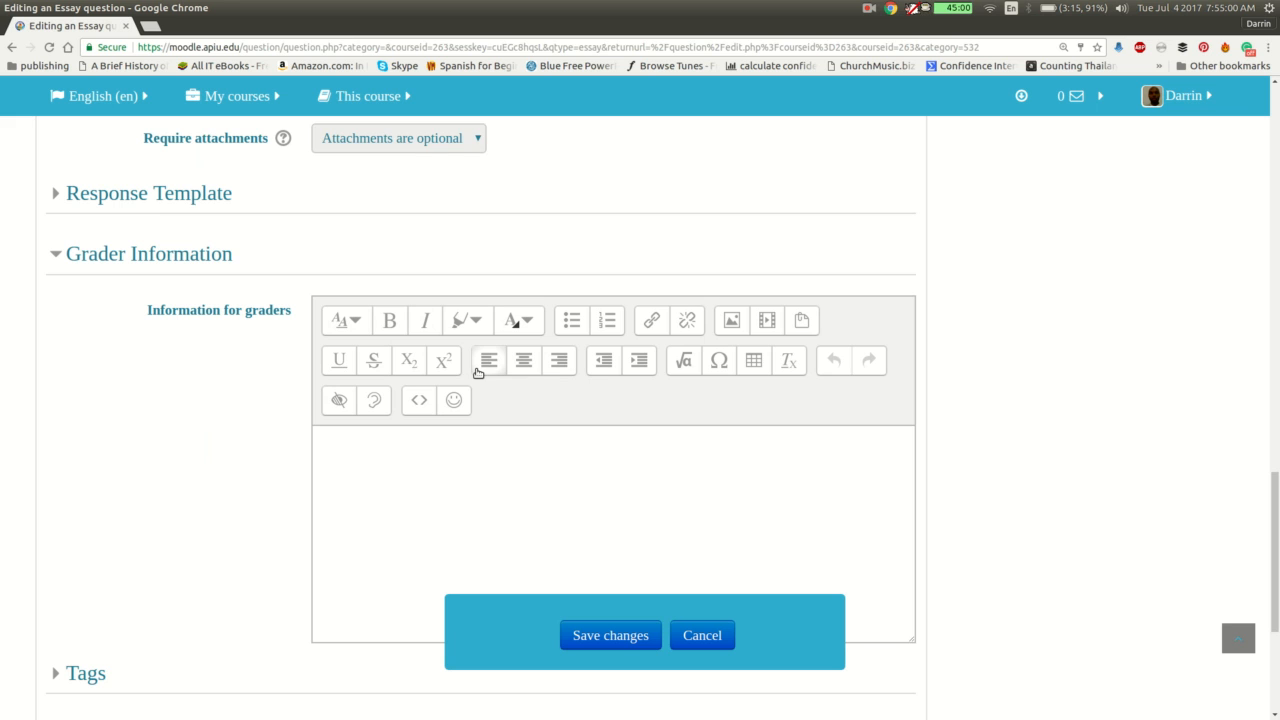
pyautogui.moveTo(640, 360)
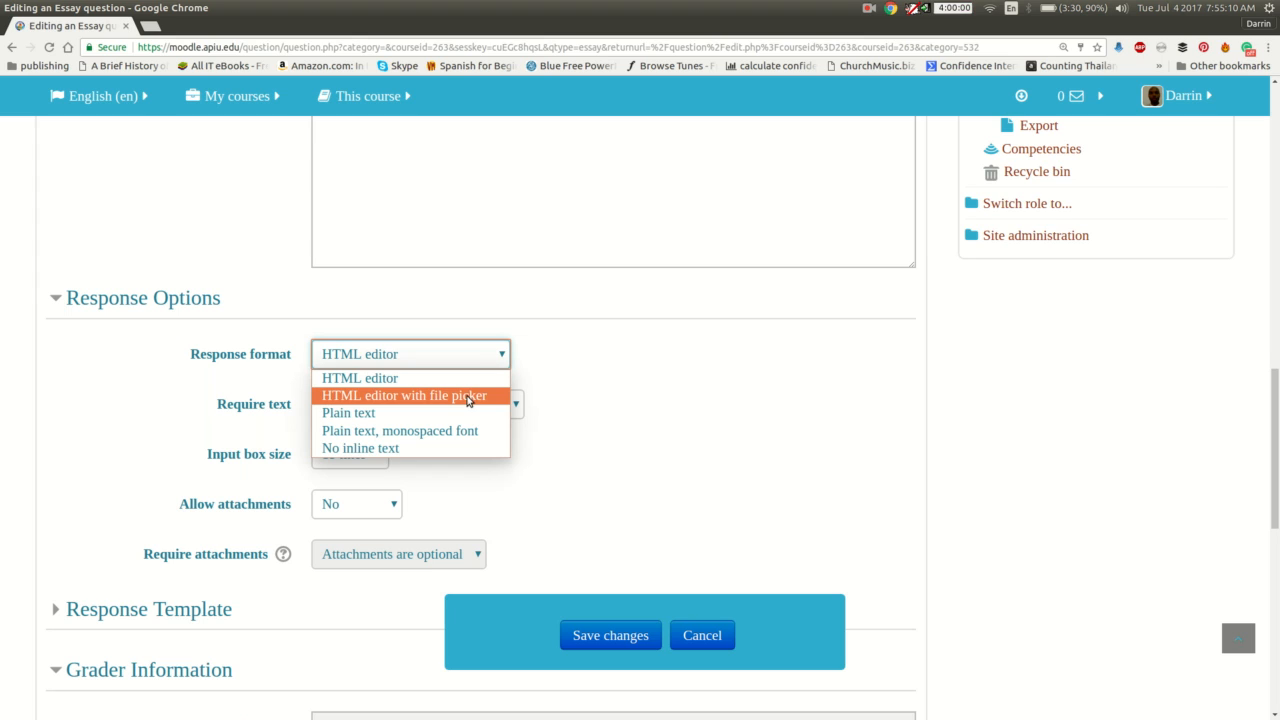
pyautogui.moveTo(598, 400)
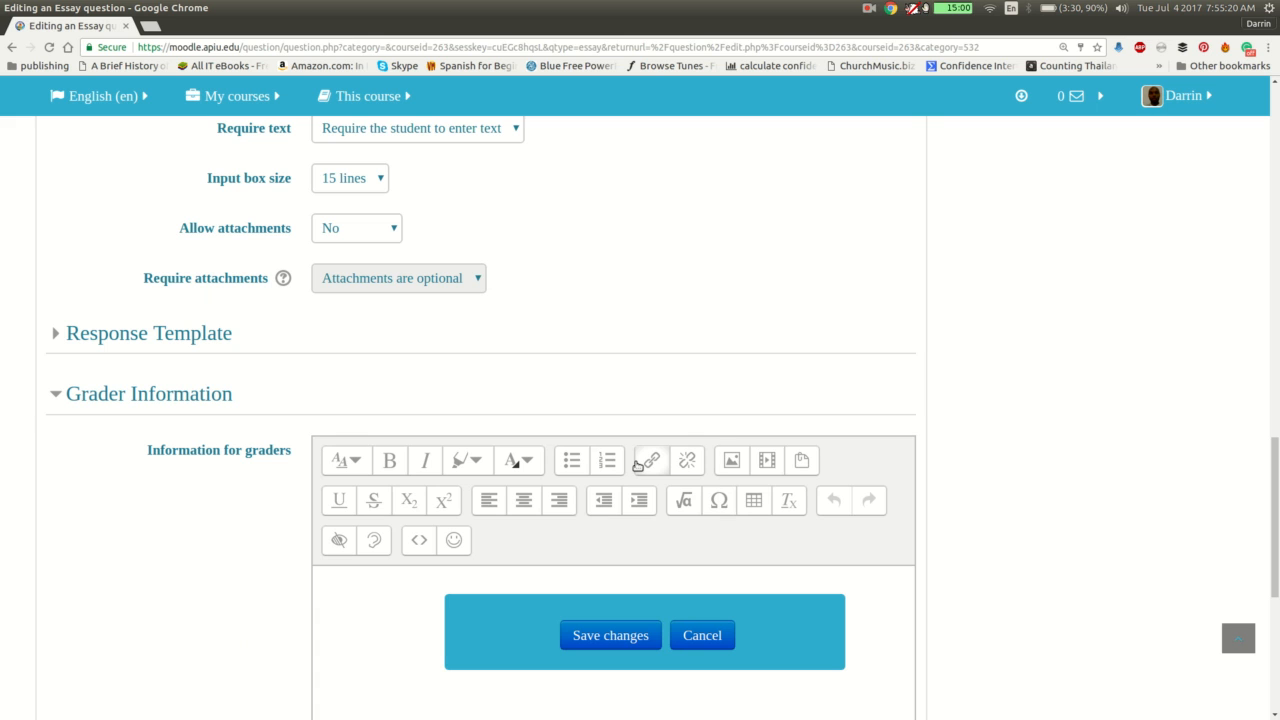
pyautogui.moveTo(524, 500)
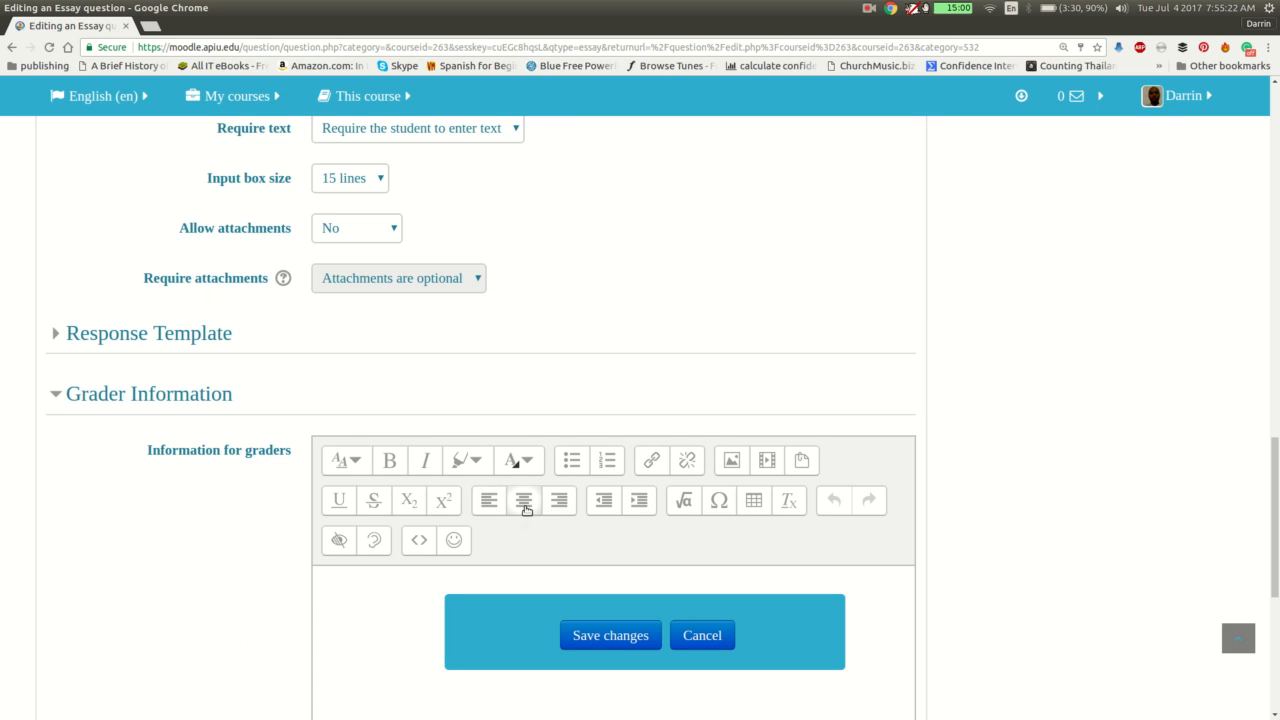
pyautogui.scroll(-3)
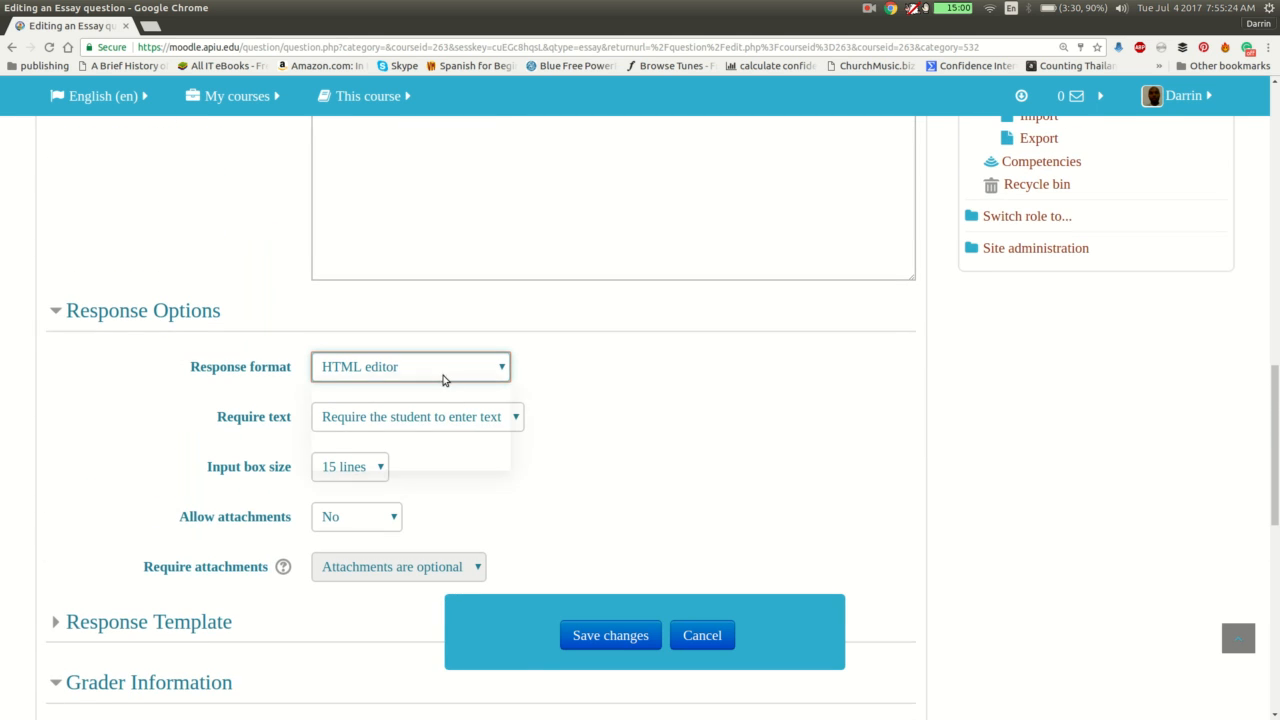
pyautogui.click(410, 366)
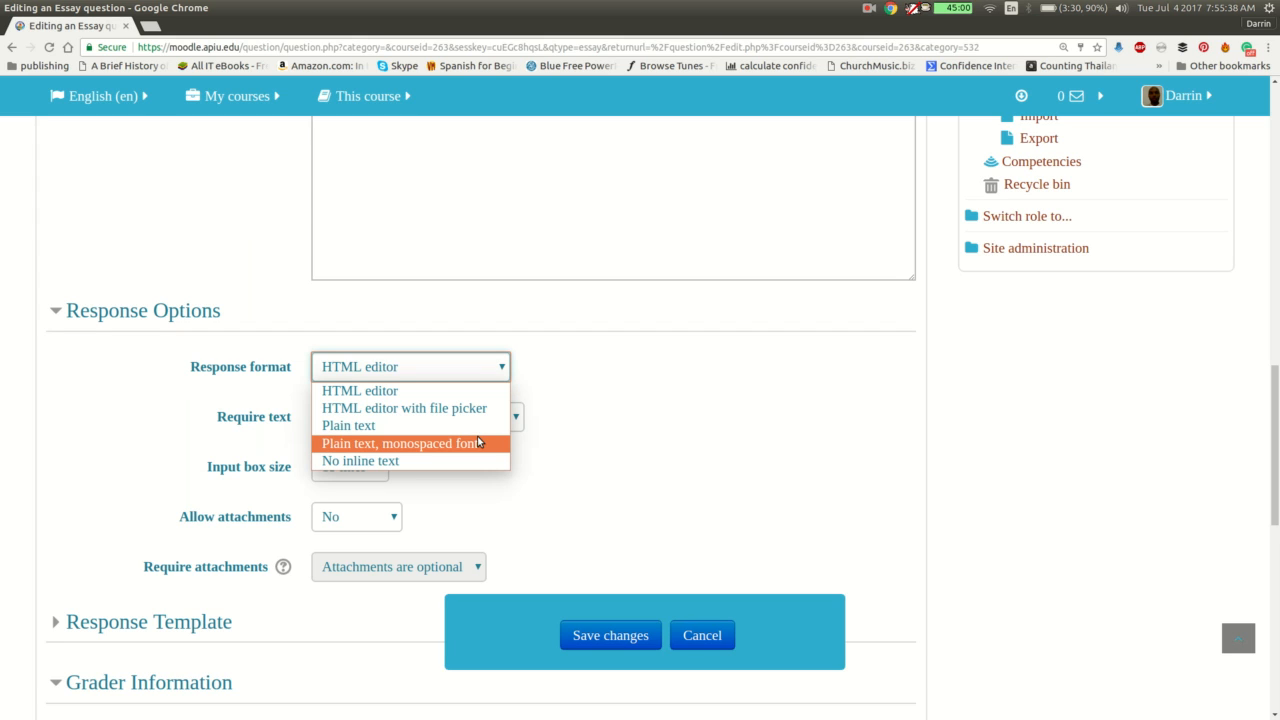
pyautogui.click(360, 390)
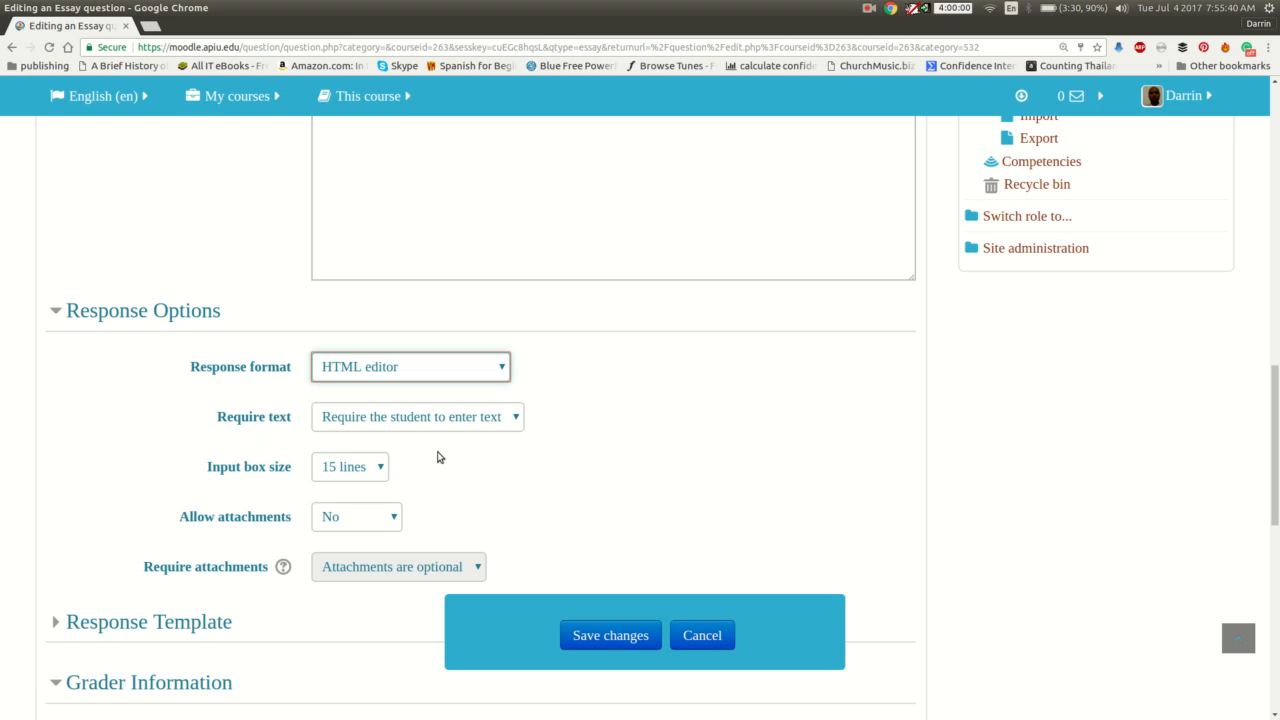
pyautogui.moveTo(402, 424)
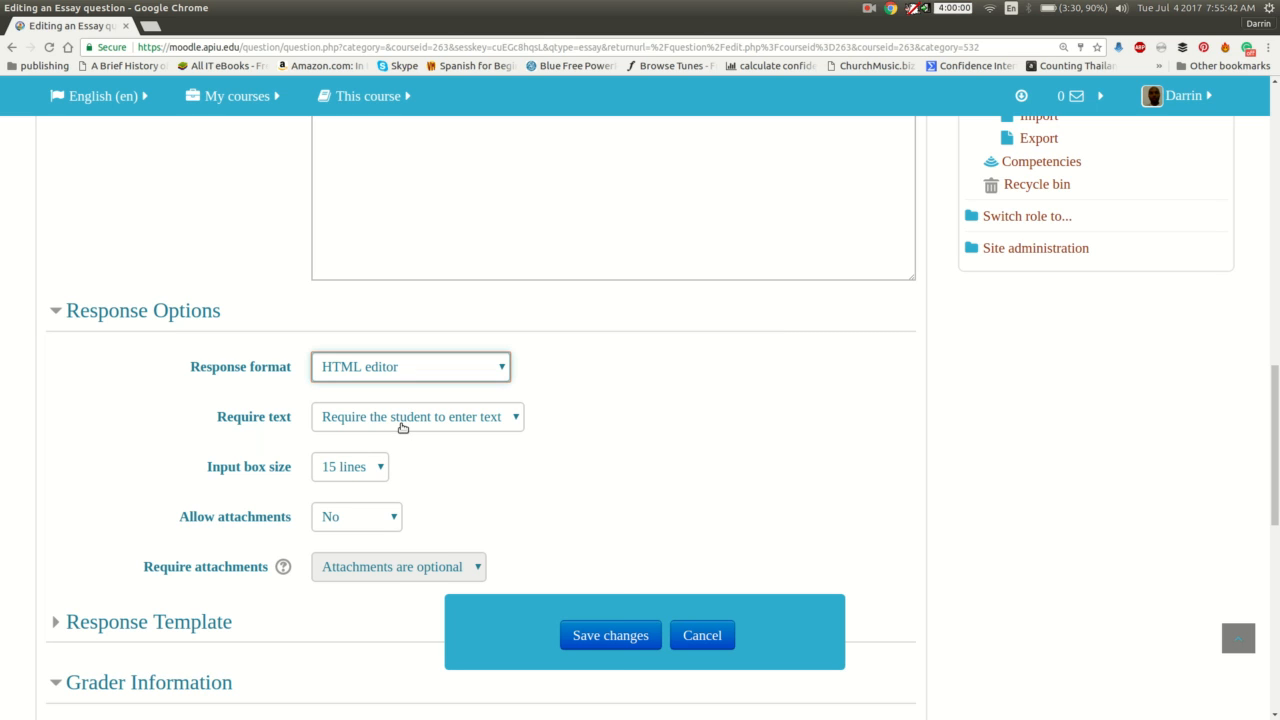
pyautogui.click(416, 416)
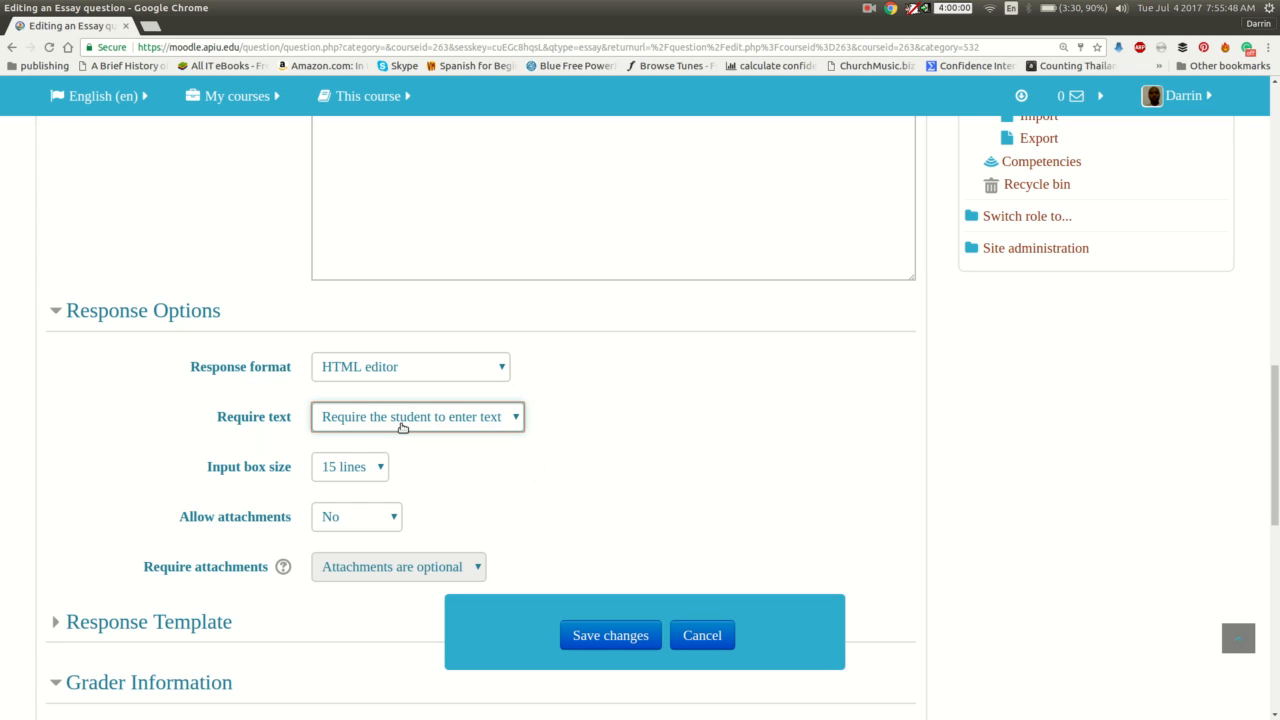
pyautogui.moveTo(292, 470)
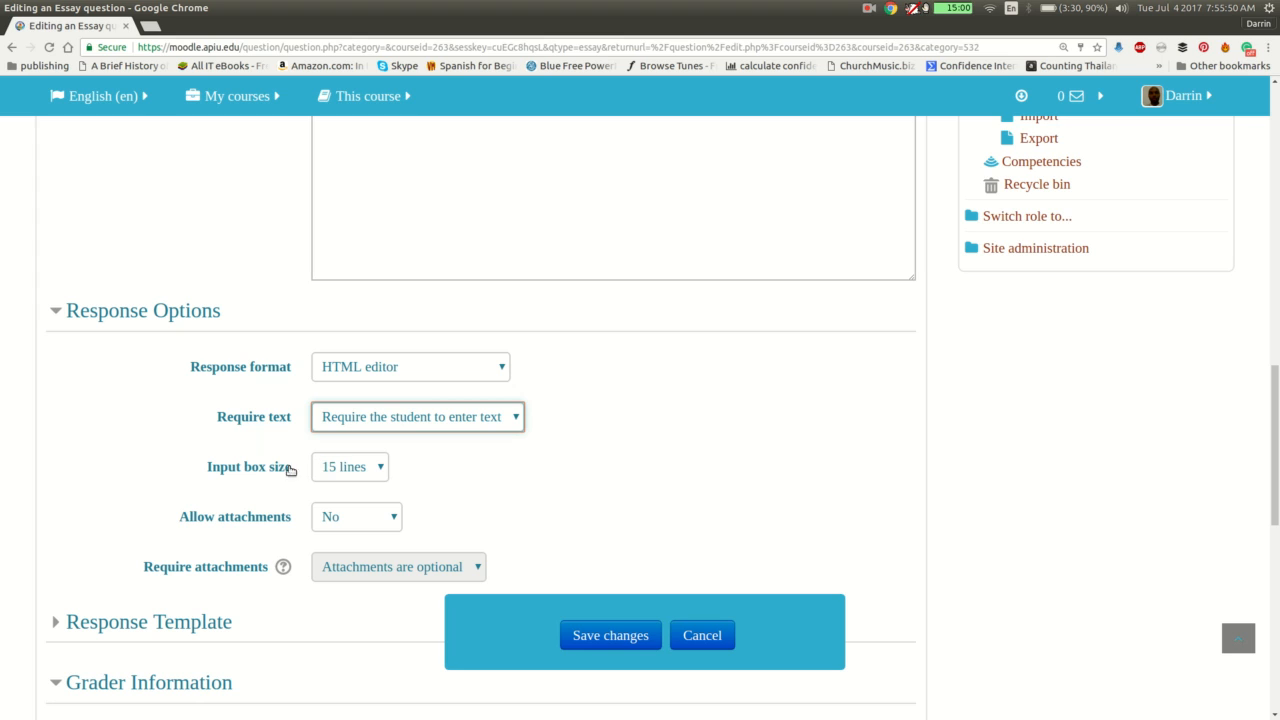
pyautogui.moveTo(344, 468)
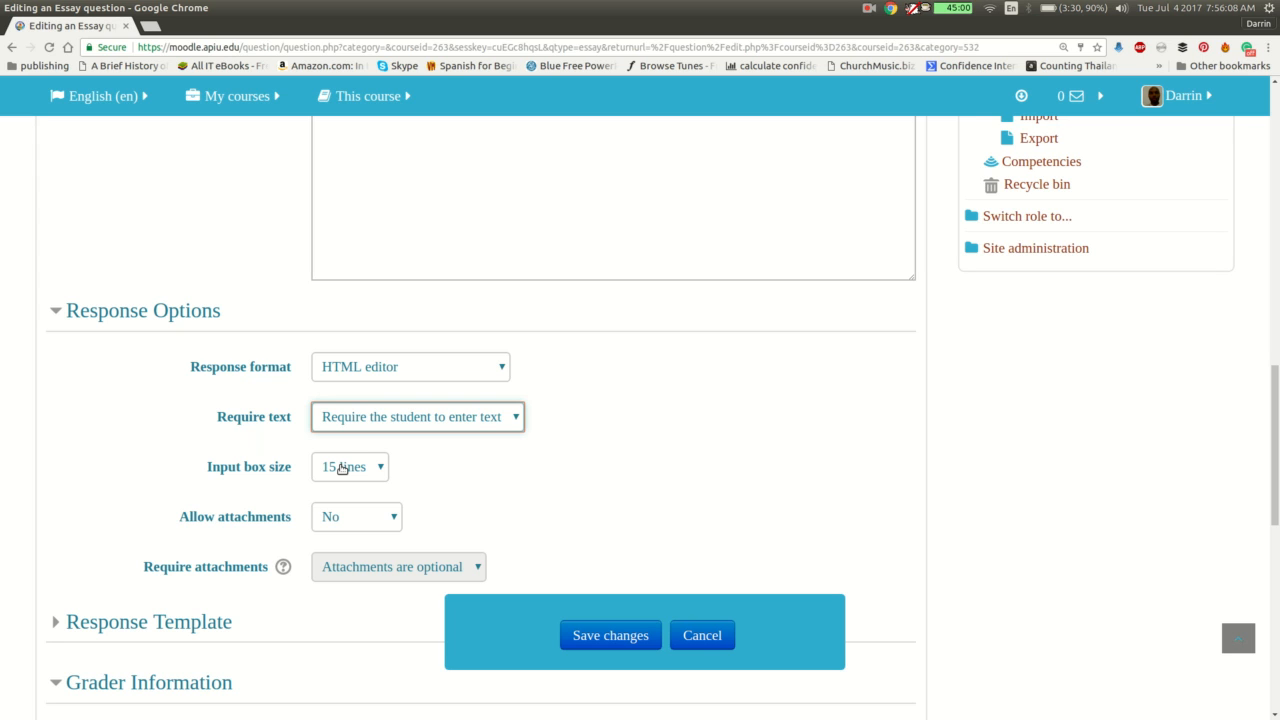
pyautogui.click(356, 516)
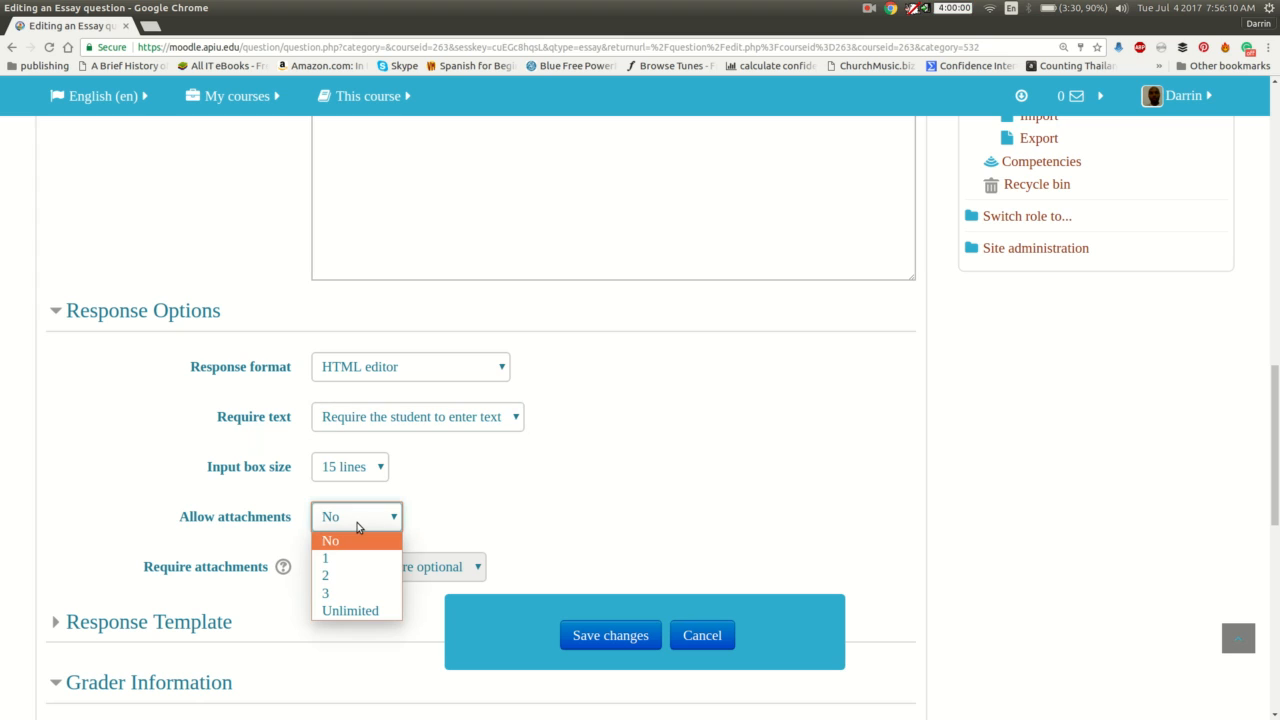
pyautogui.moveTo(336, 592)
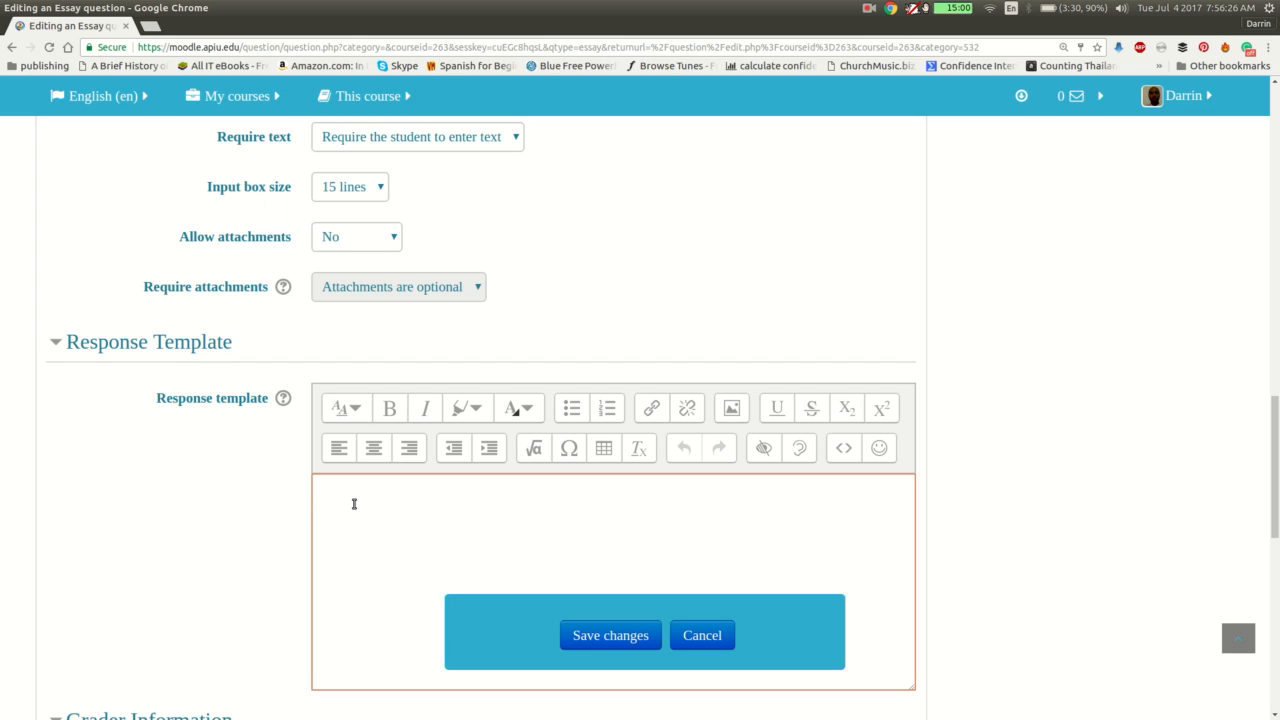
pyautogui.click(316, 488)
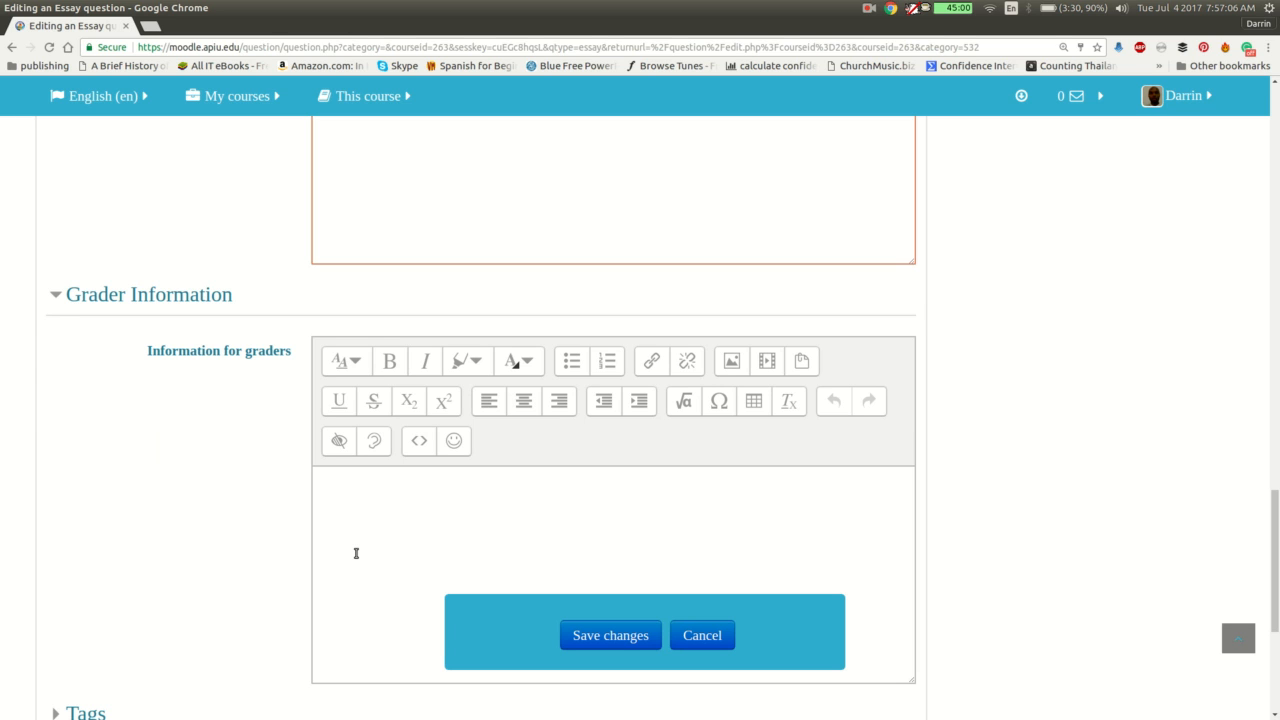
pyautogui.scroll(-3)
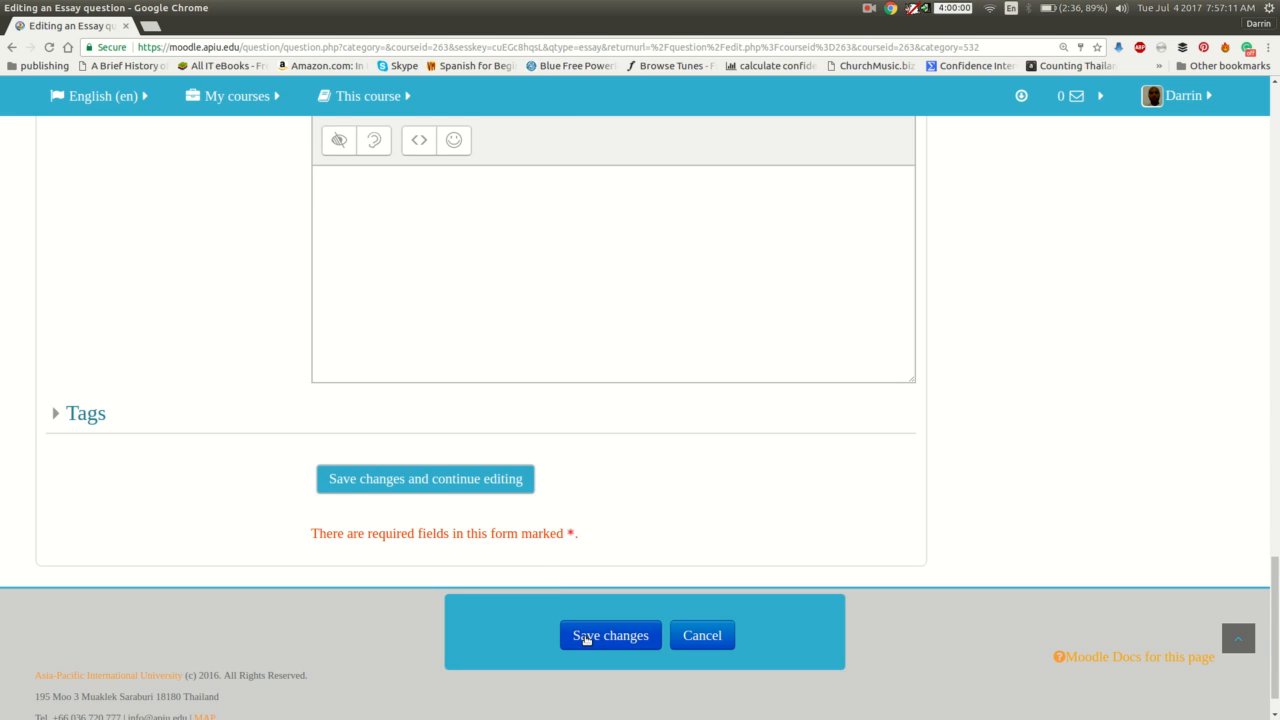
# - Save the question and locate 'essay example' in the question bank list
pyautogui.click(610, 636)
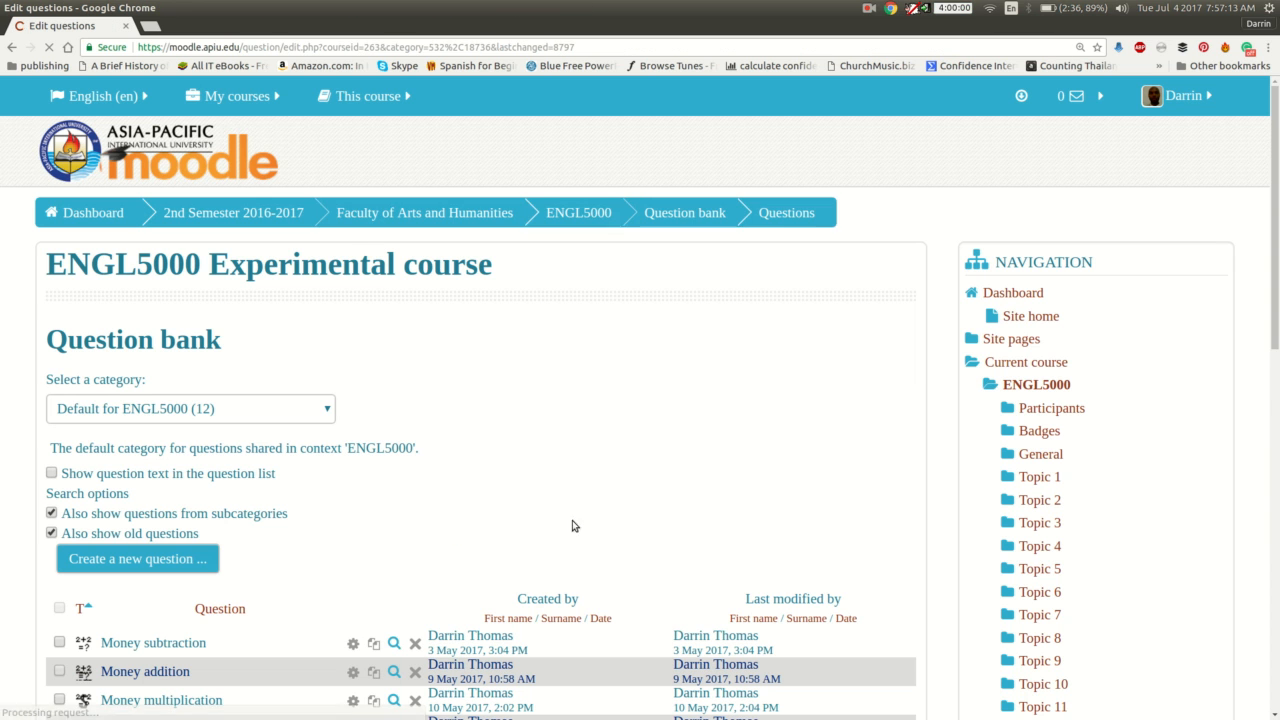
pyautogui.scroll(-3)
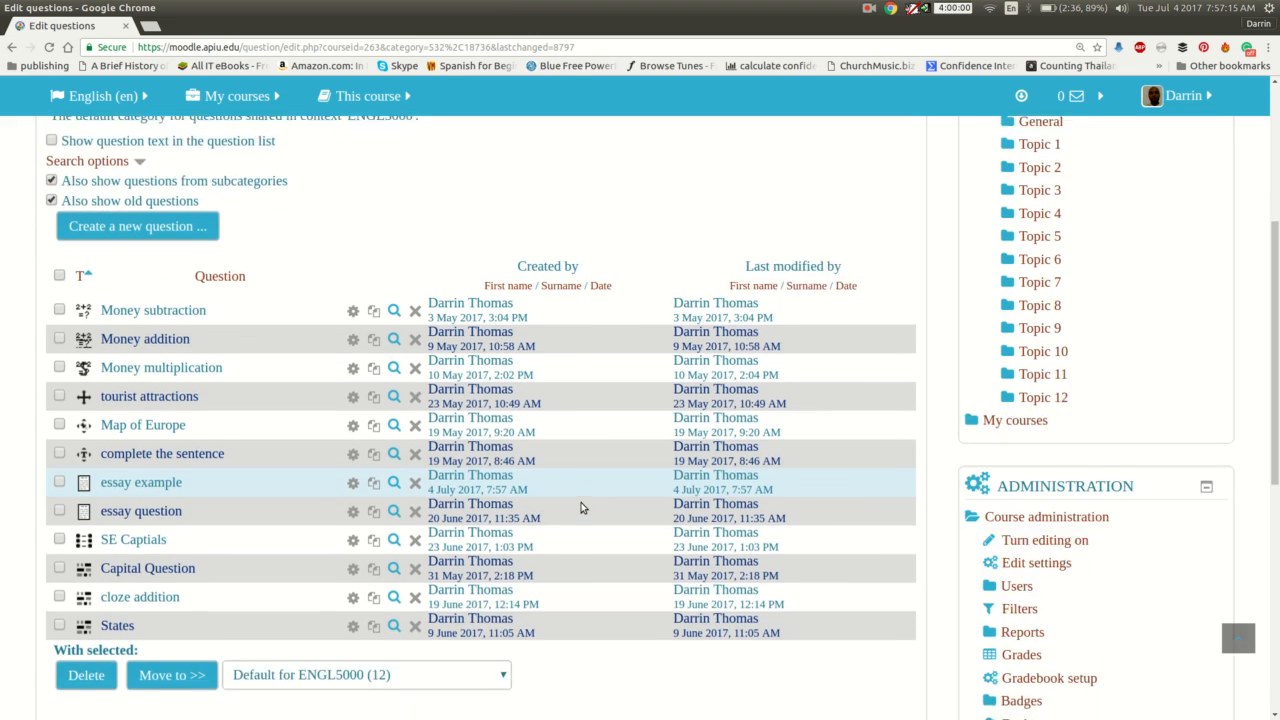
pyautogui.scroll(-3)
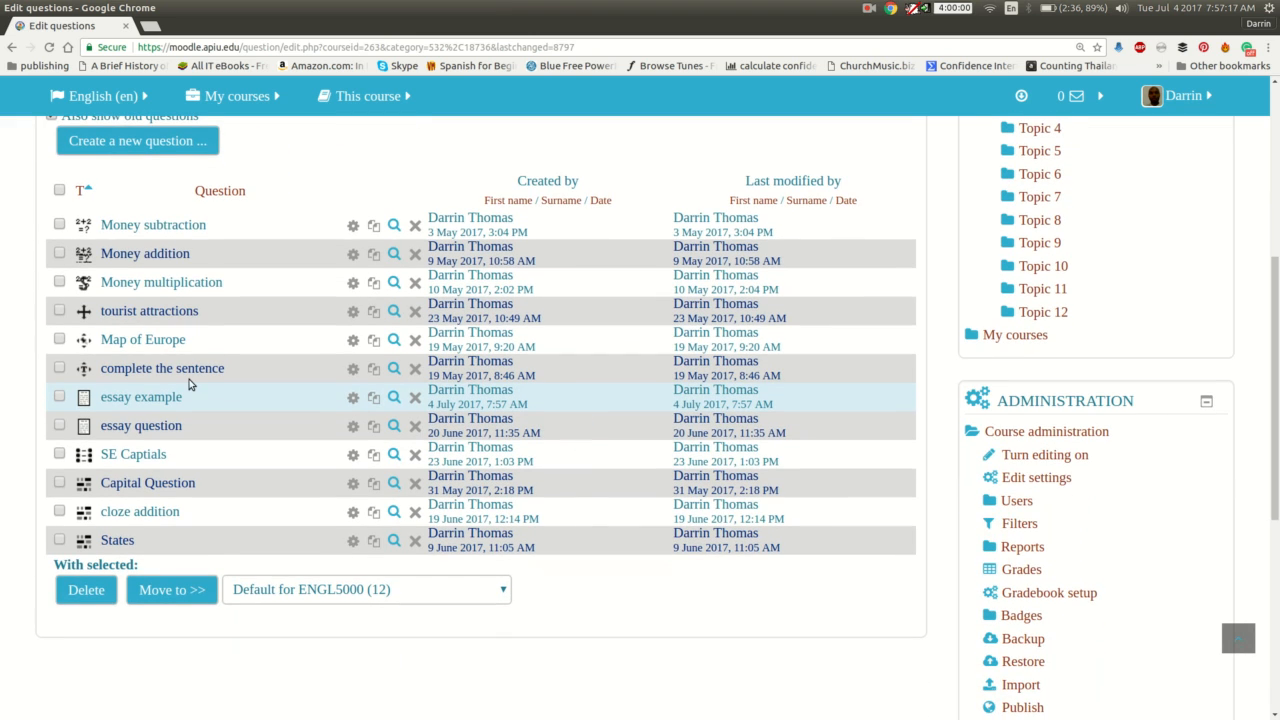
pyautogui.moveTo(352, 410)
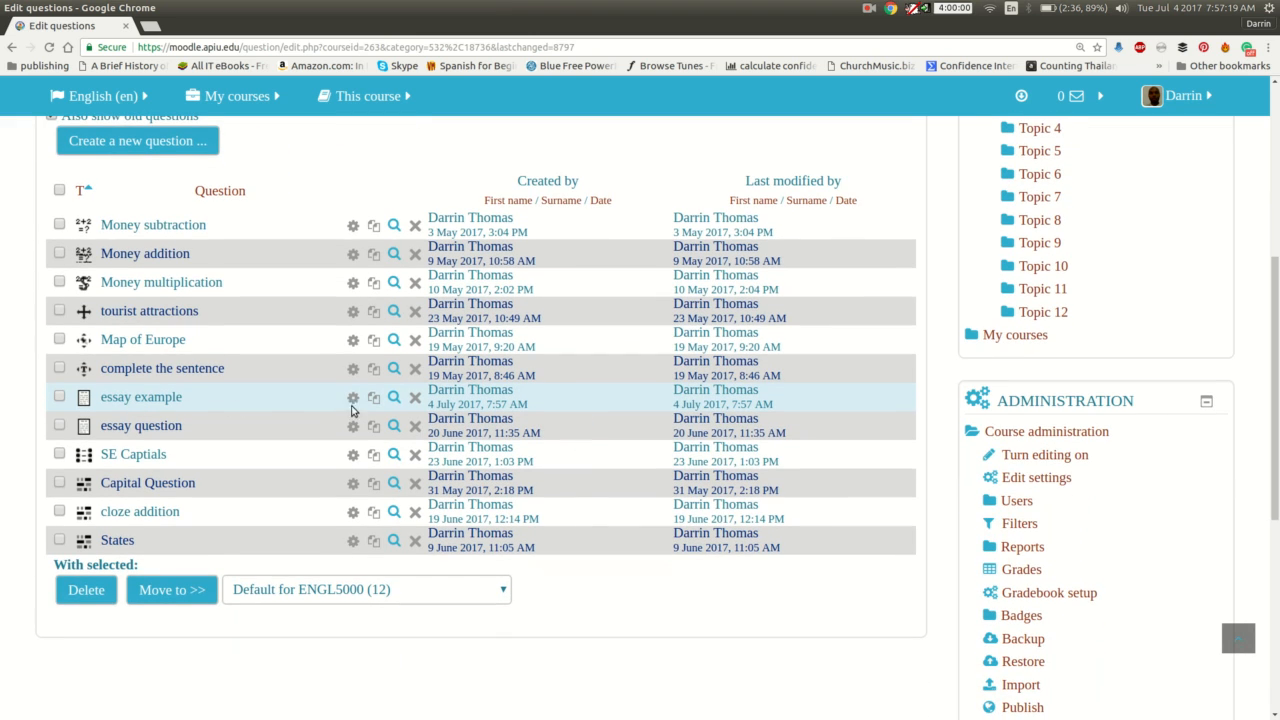
# - Preview 'essay example' and place the cursor in its empty answer box
pyautogui.click(394, 396)
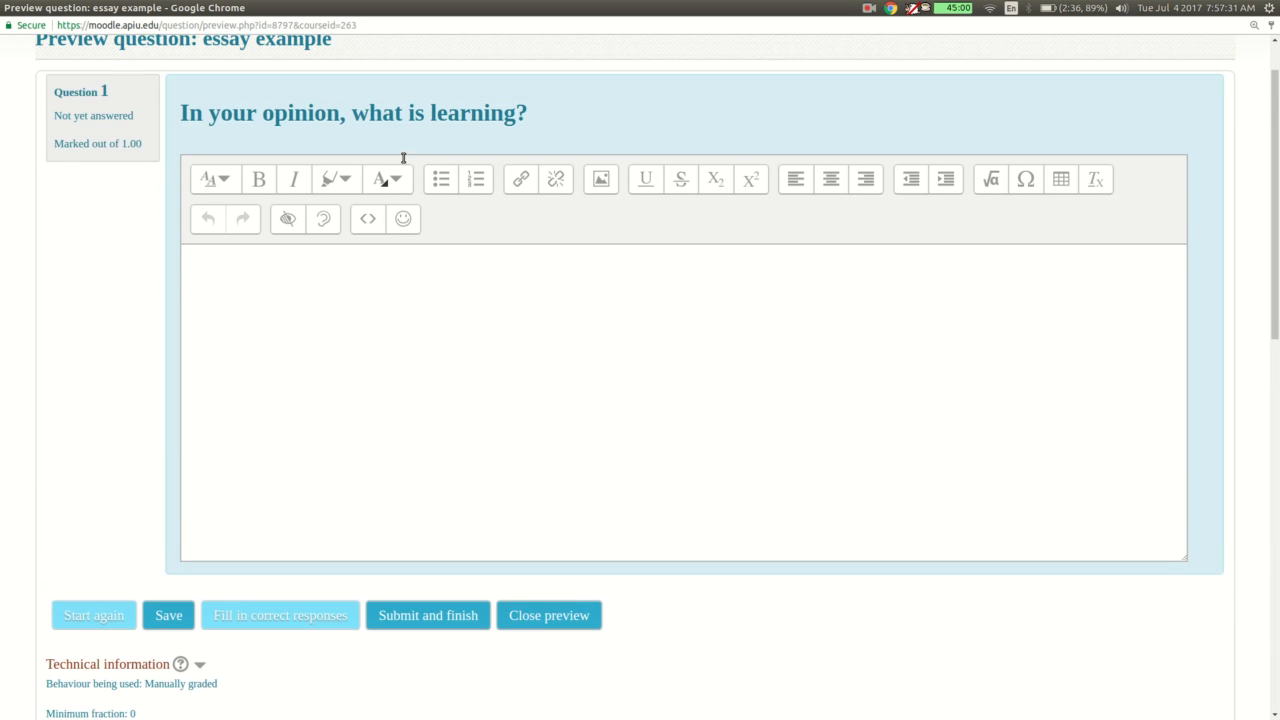
pyautogui.scroll(-3)
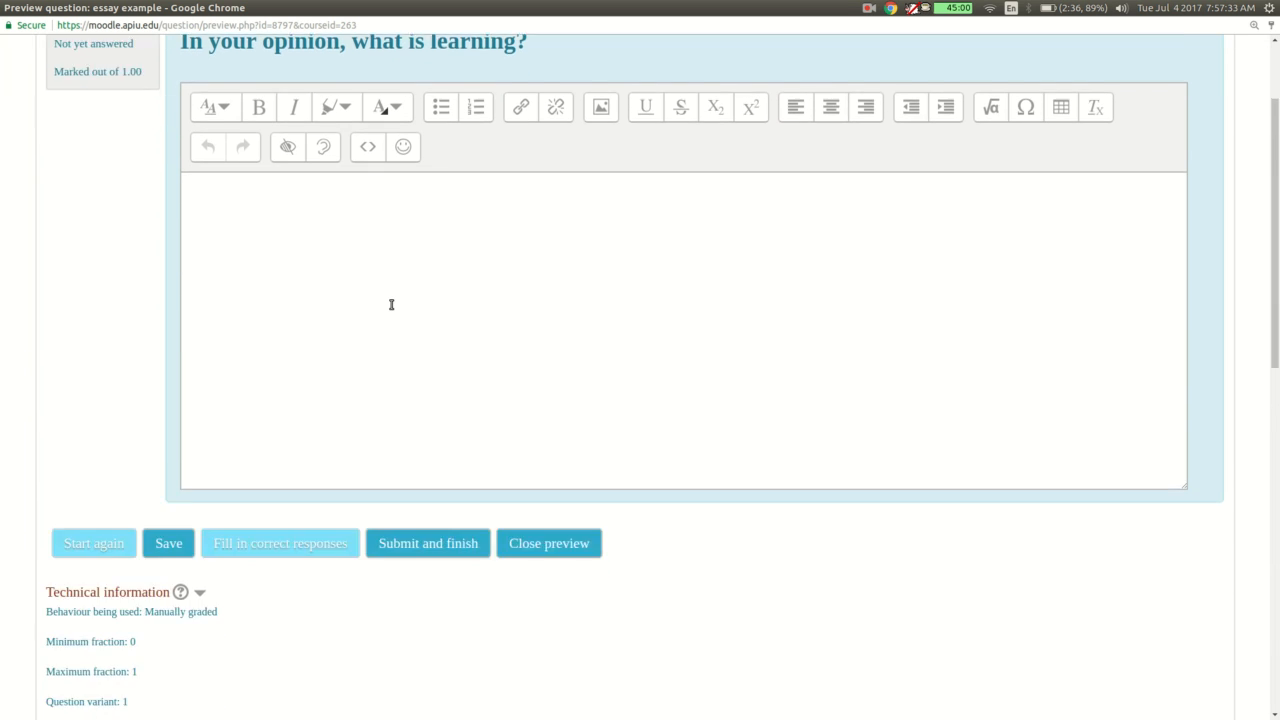
pyautogui.click(680, 350)
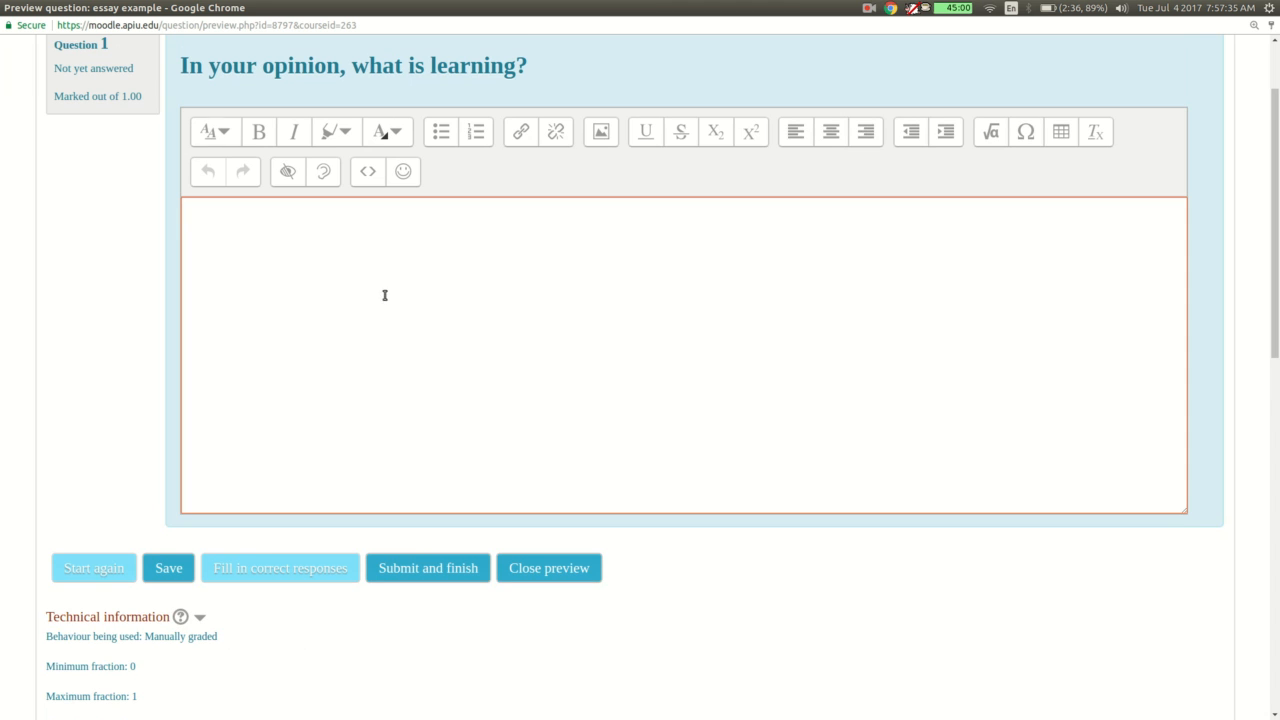